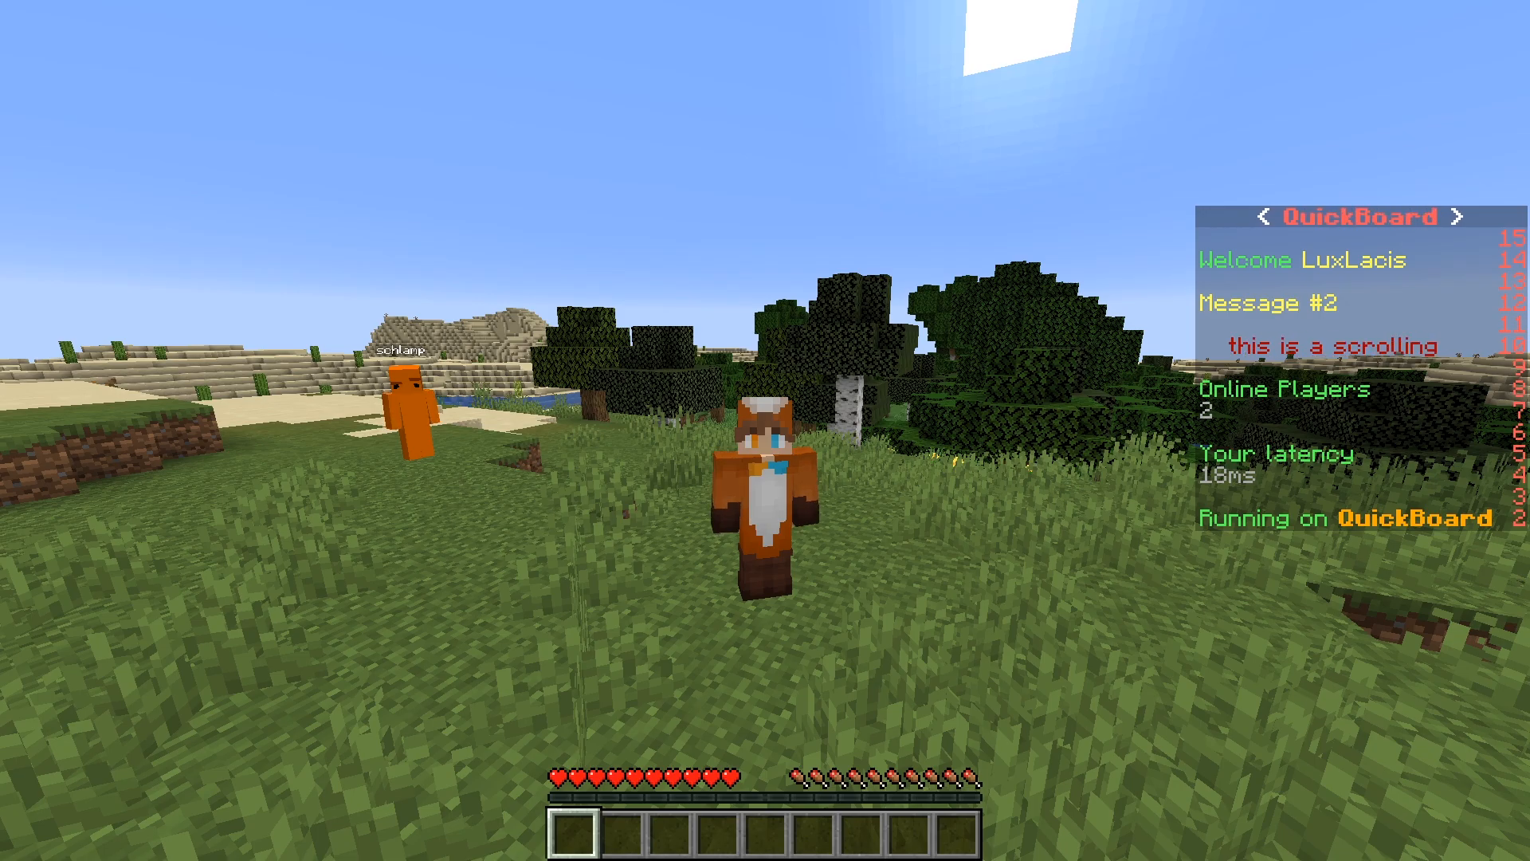
Switch from the in-game QuickBoard scoreboard to the SpigotMC QuickBoard resource page.
click(283, 13)
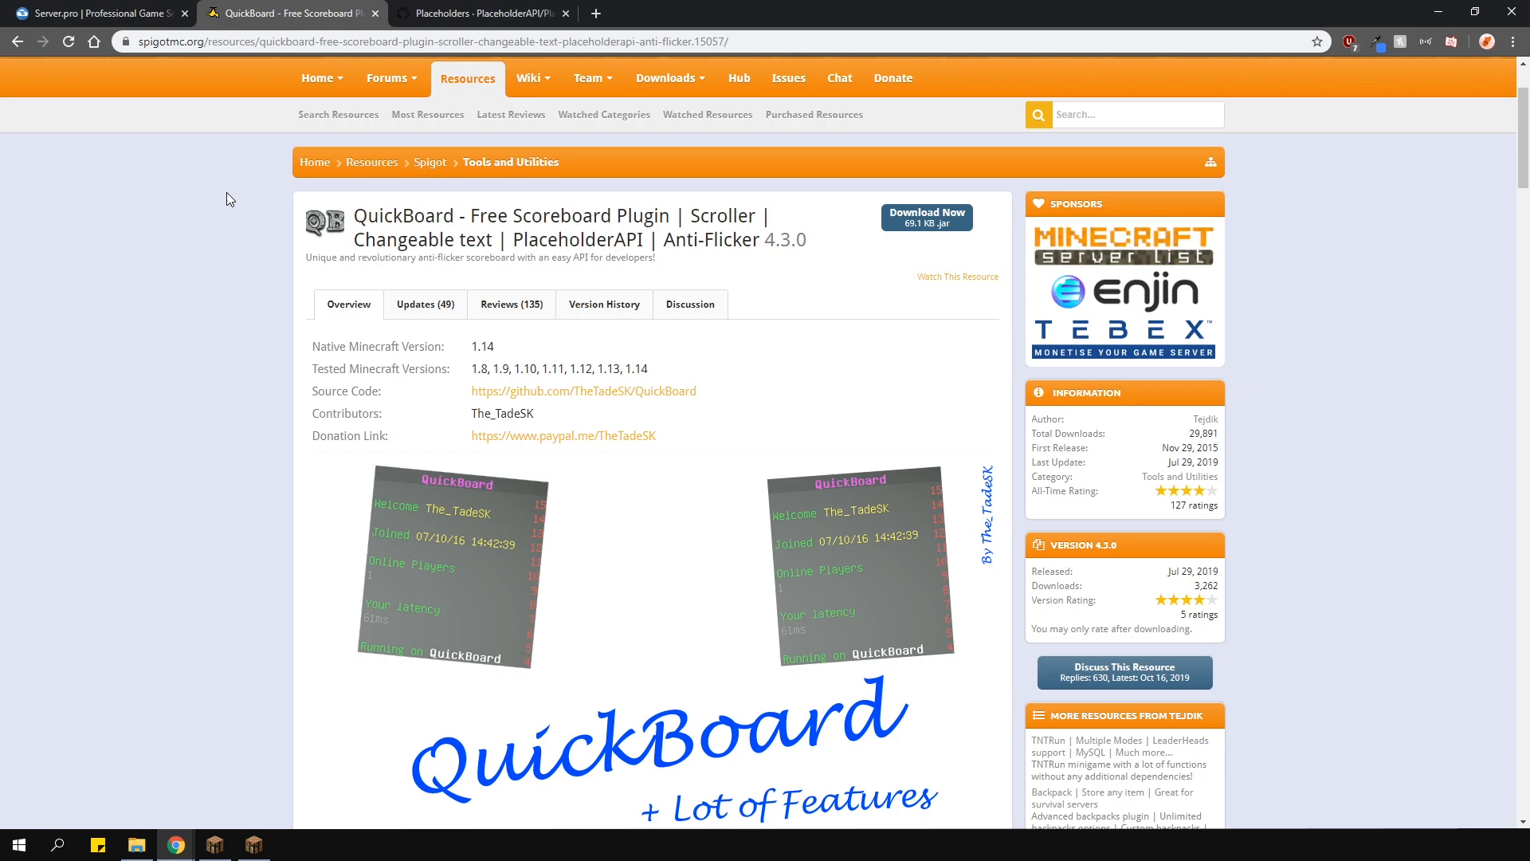
Search the plugin browser for 'quick' and install the latest QuickBoard, glancing at its Spigot page.
click(97, 13)
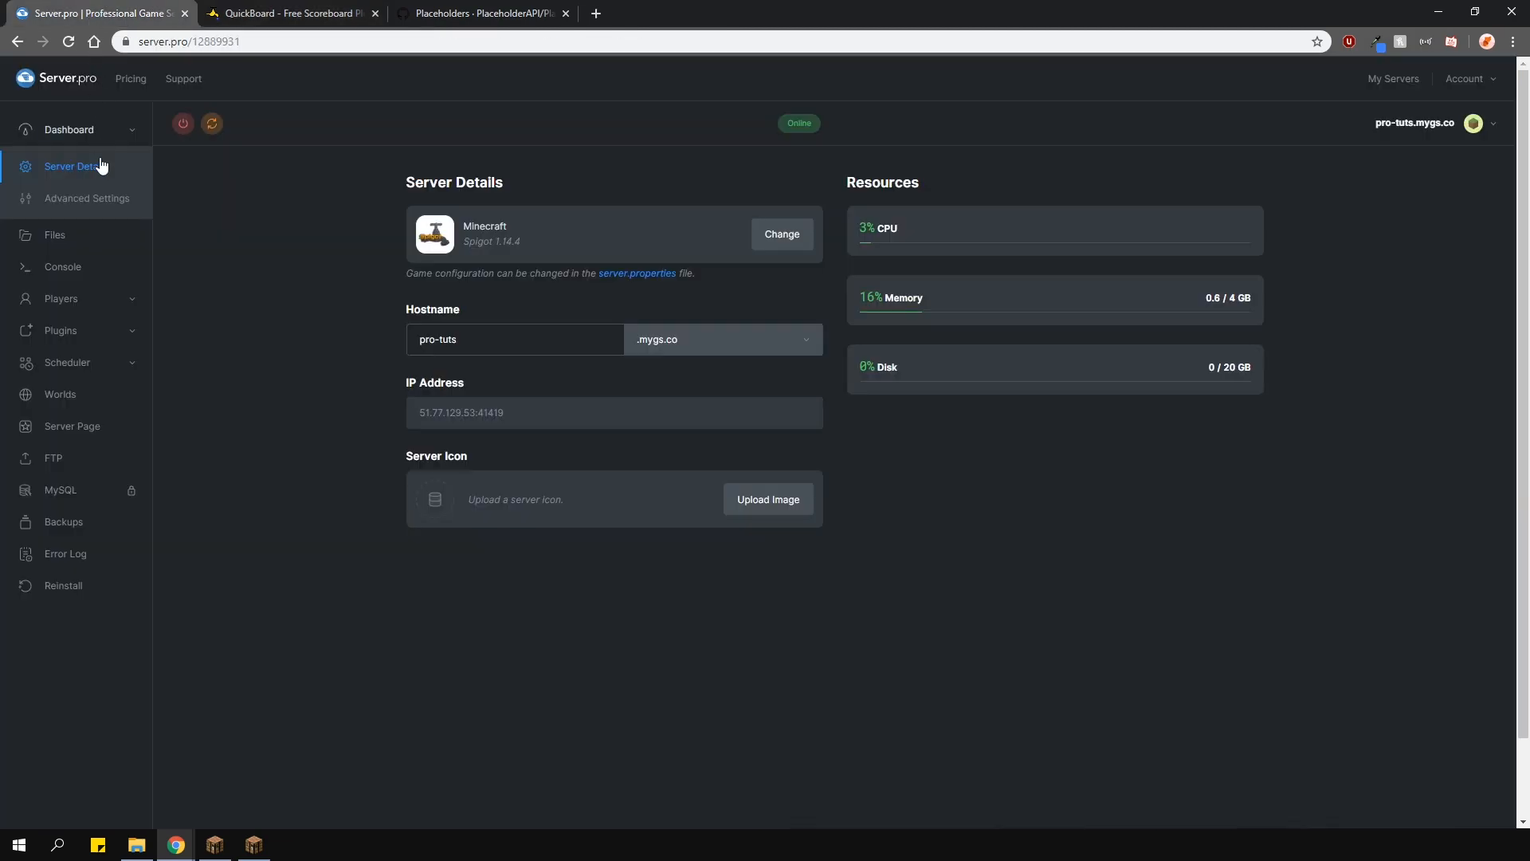
click(60, 330)
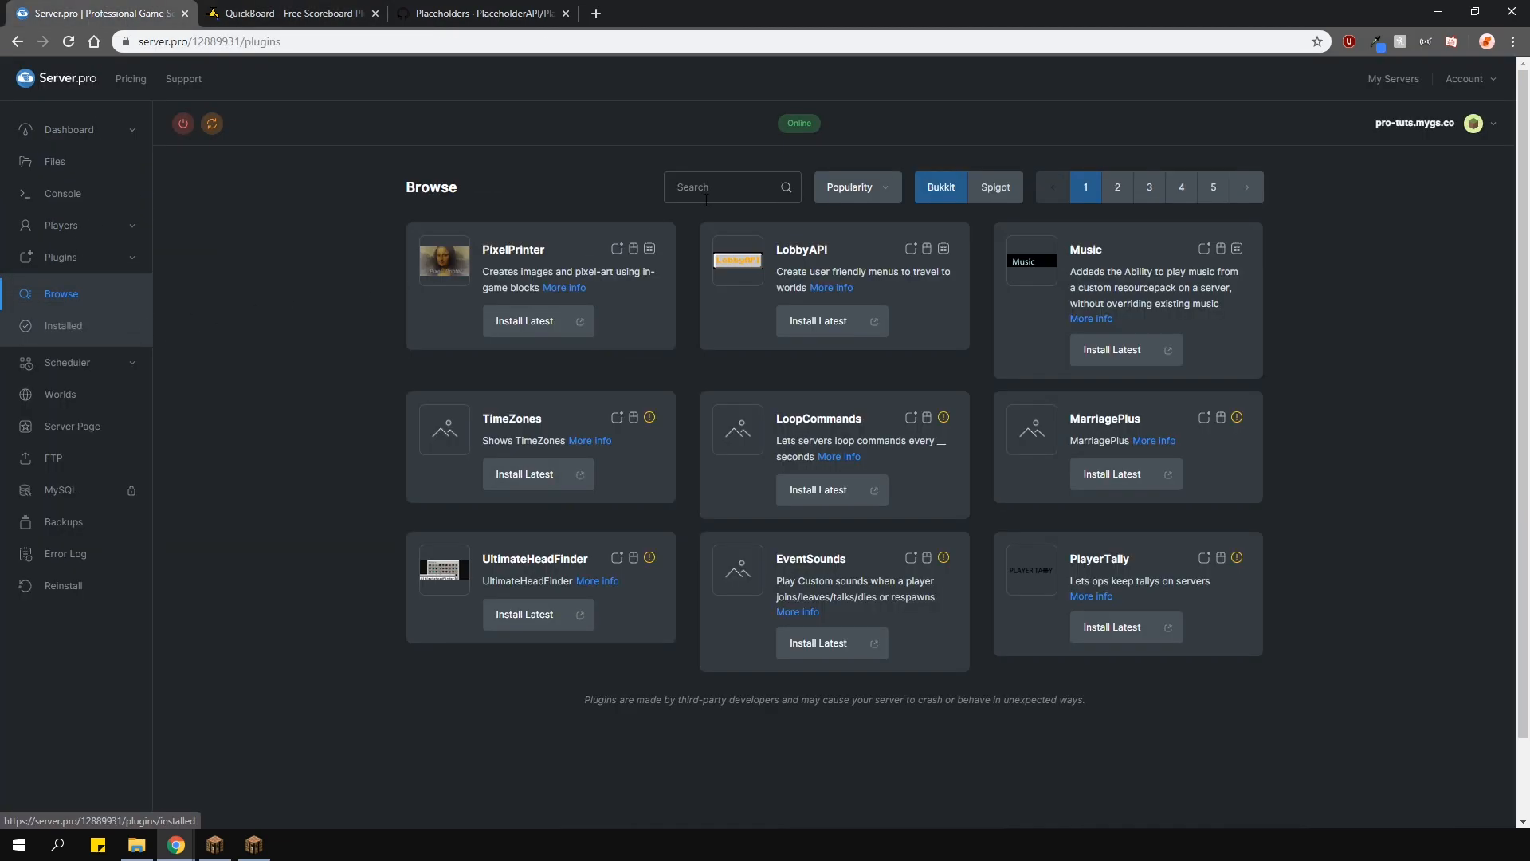
text(quickboard)
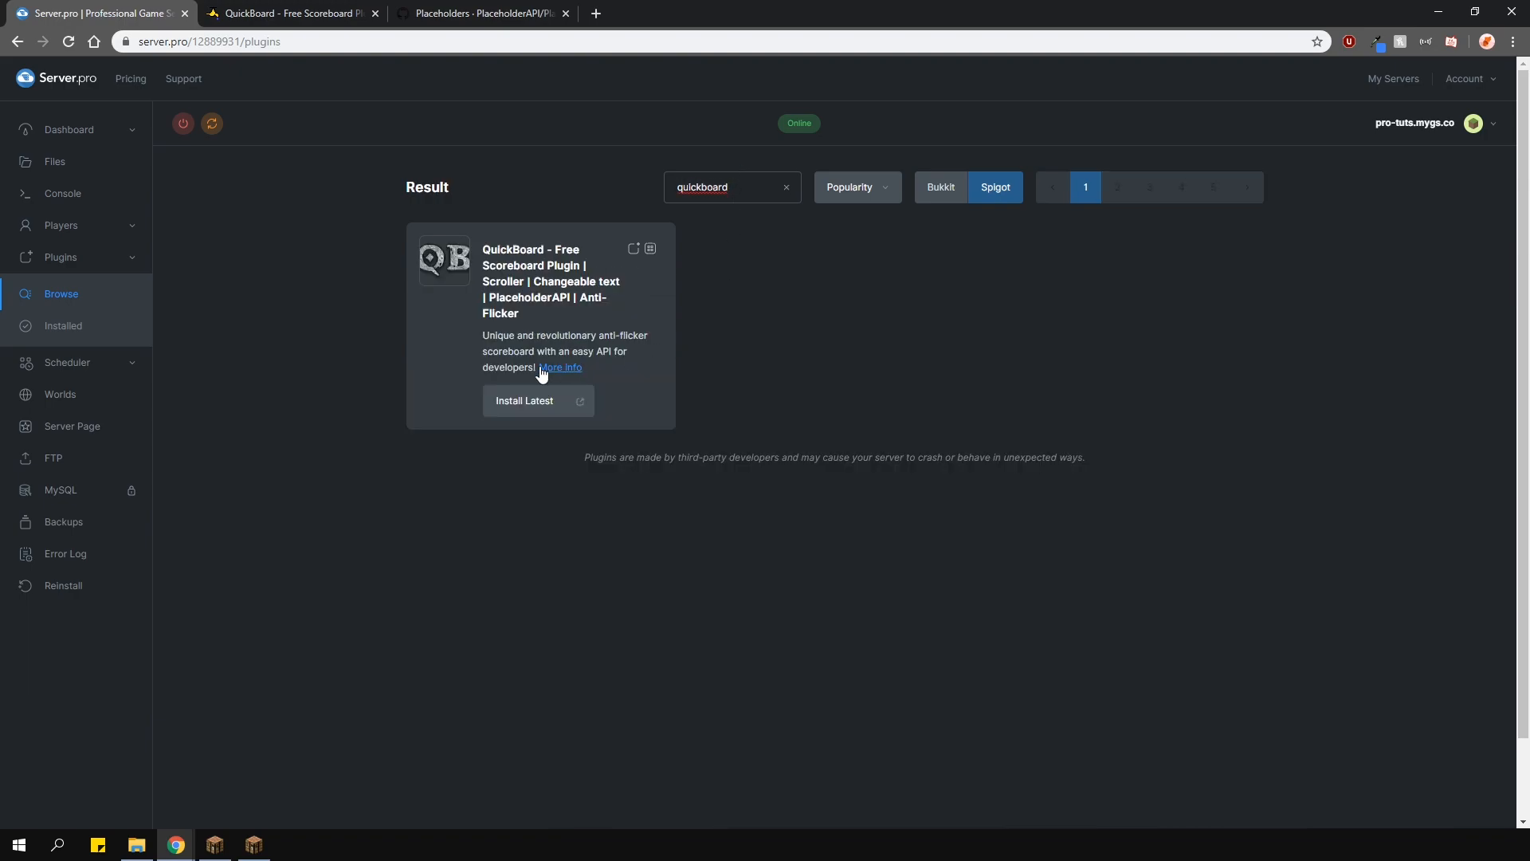
click(524, 400)
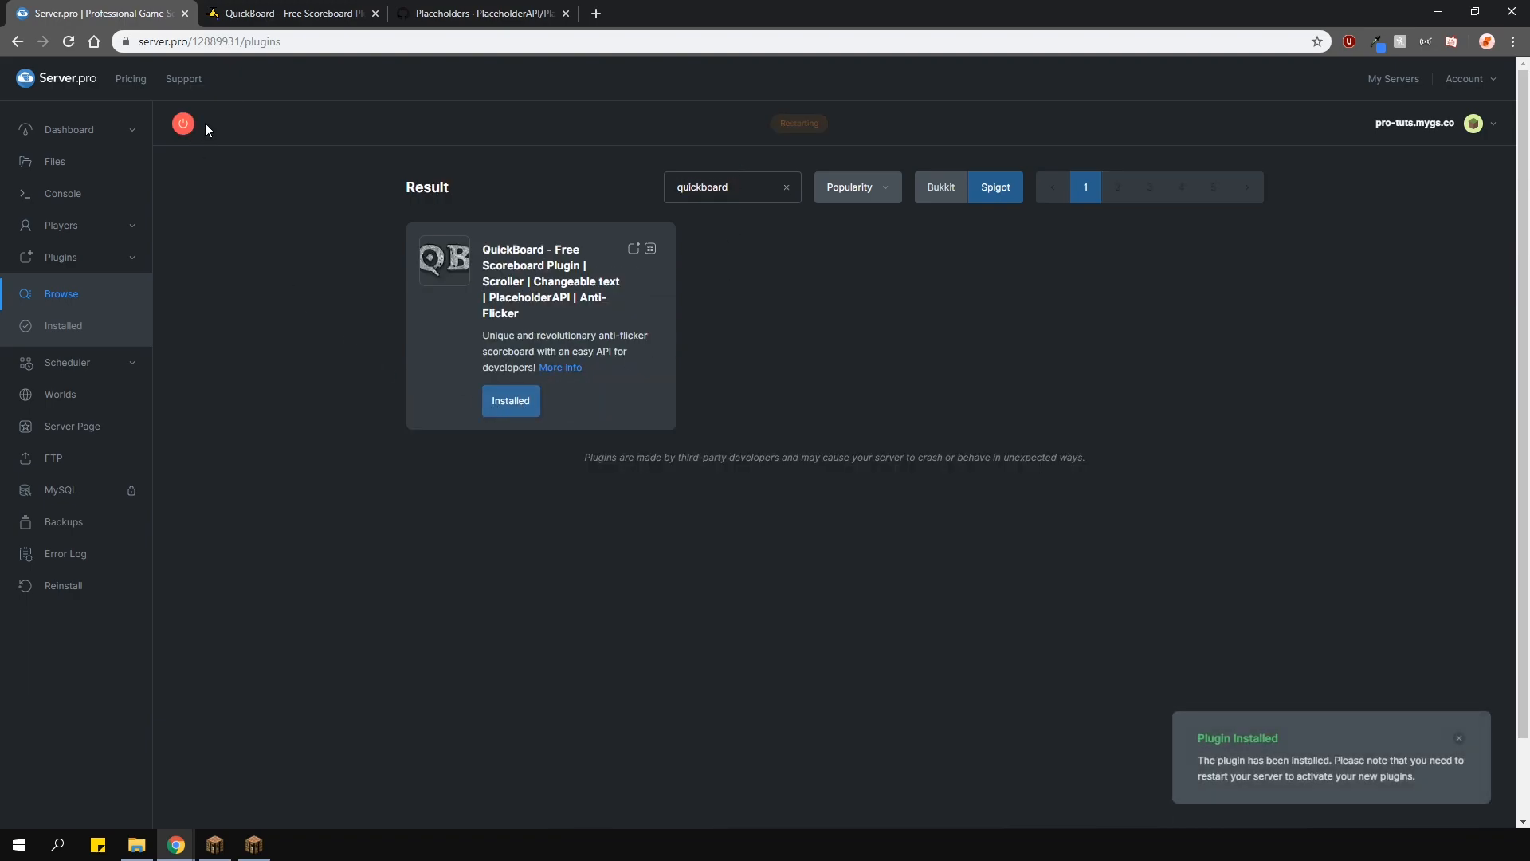
click(287, 13)
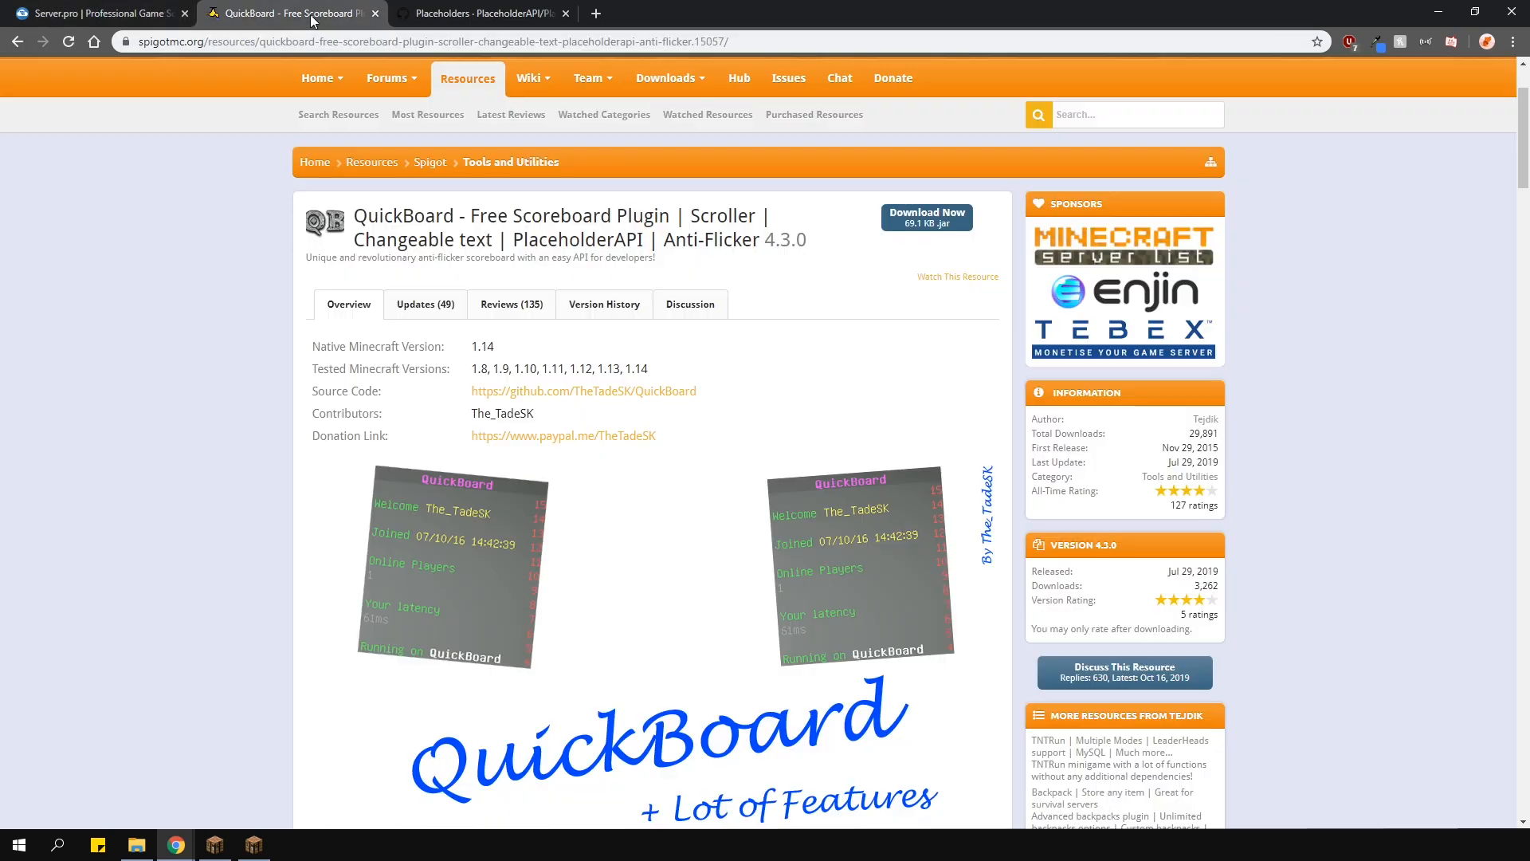
mouse_move(979, 221)
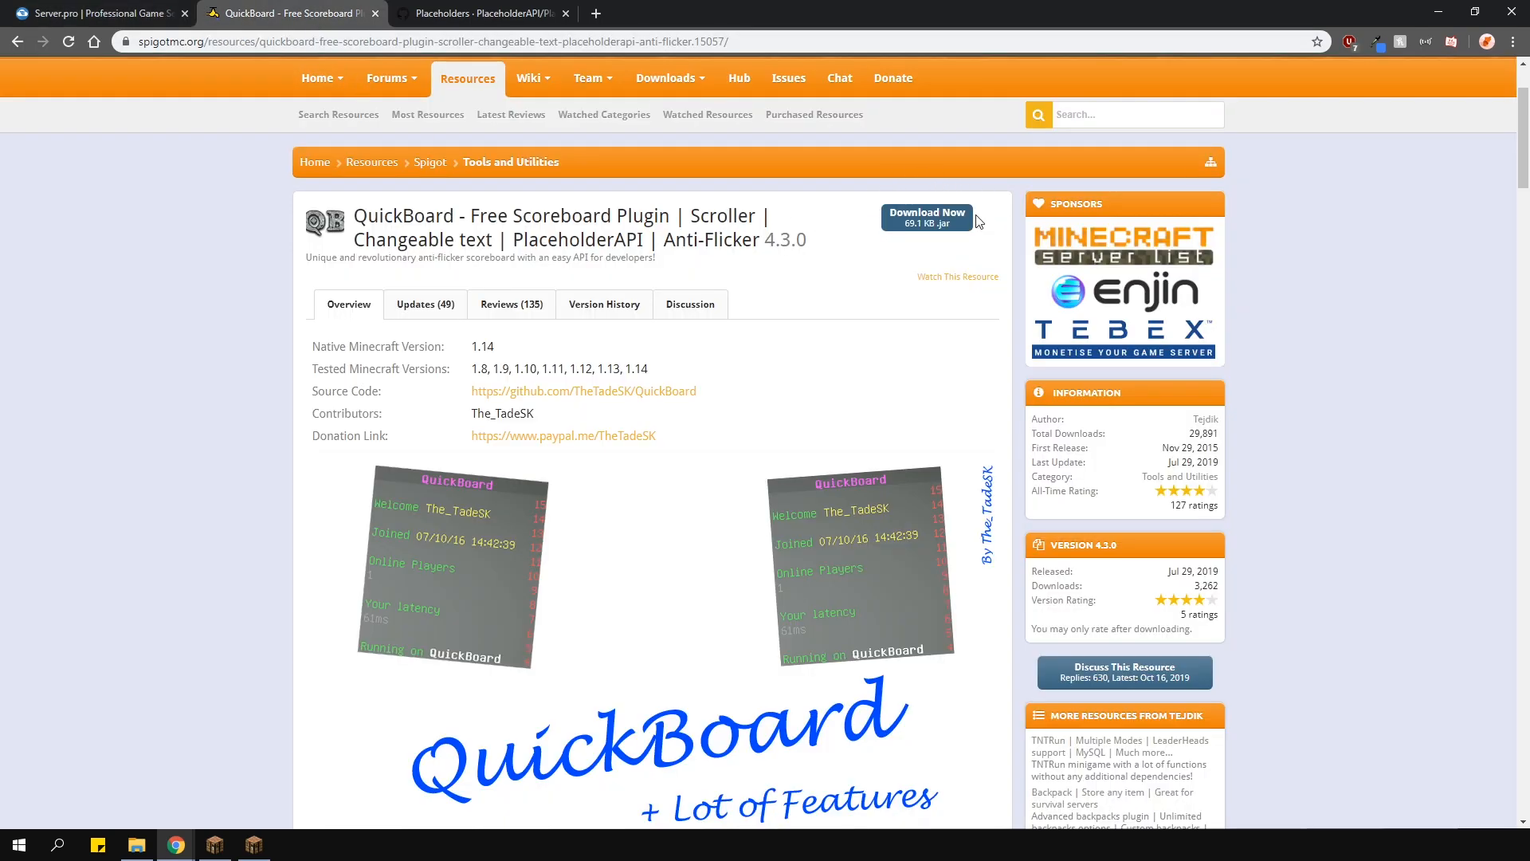
click(97, 13)
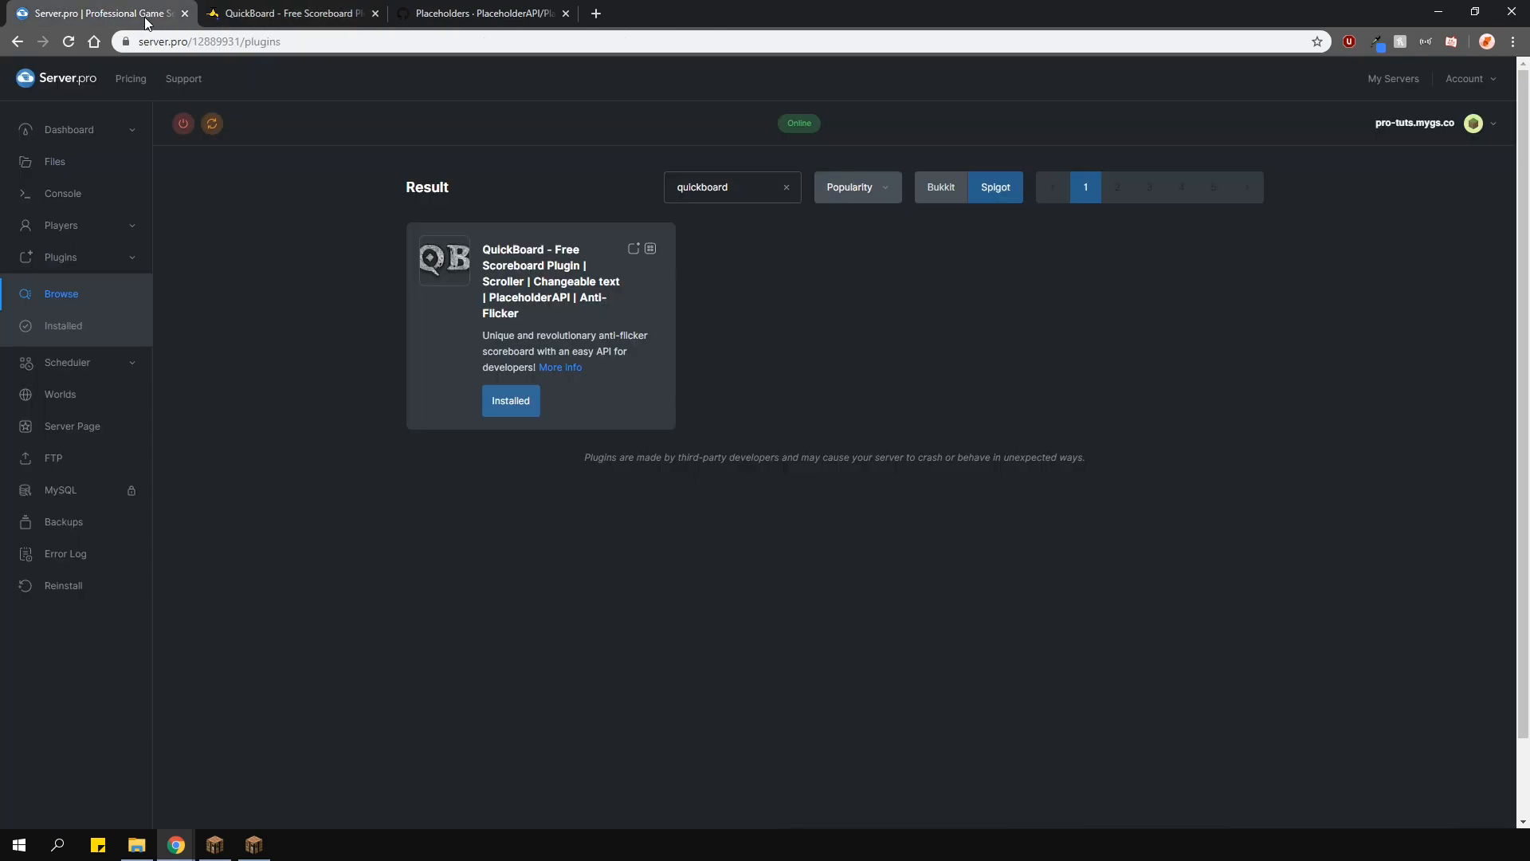
Check QuickBoard in the installed plugins list, then view its default scoreboard in Minecraft.
click(62, 325)
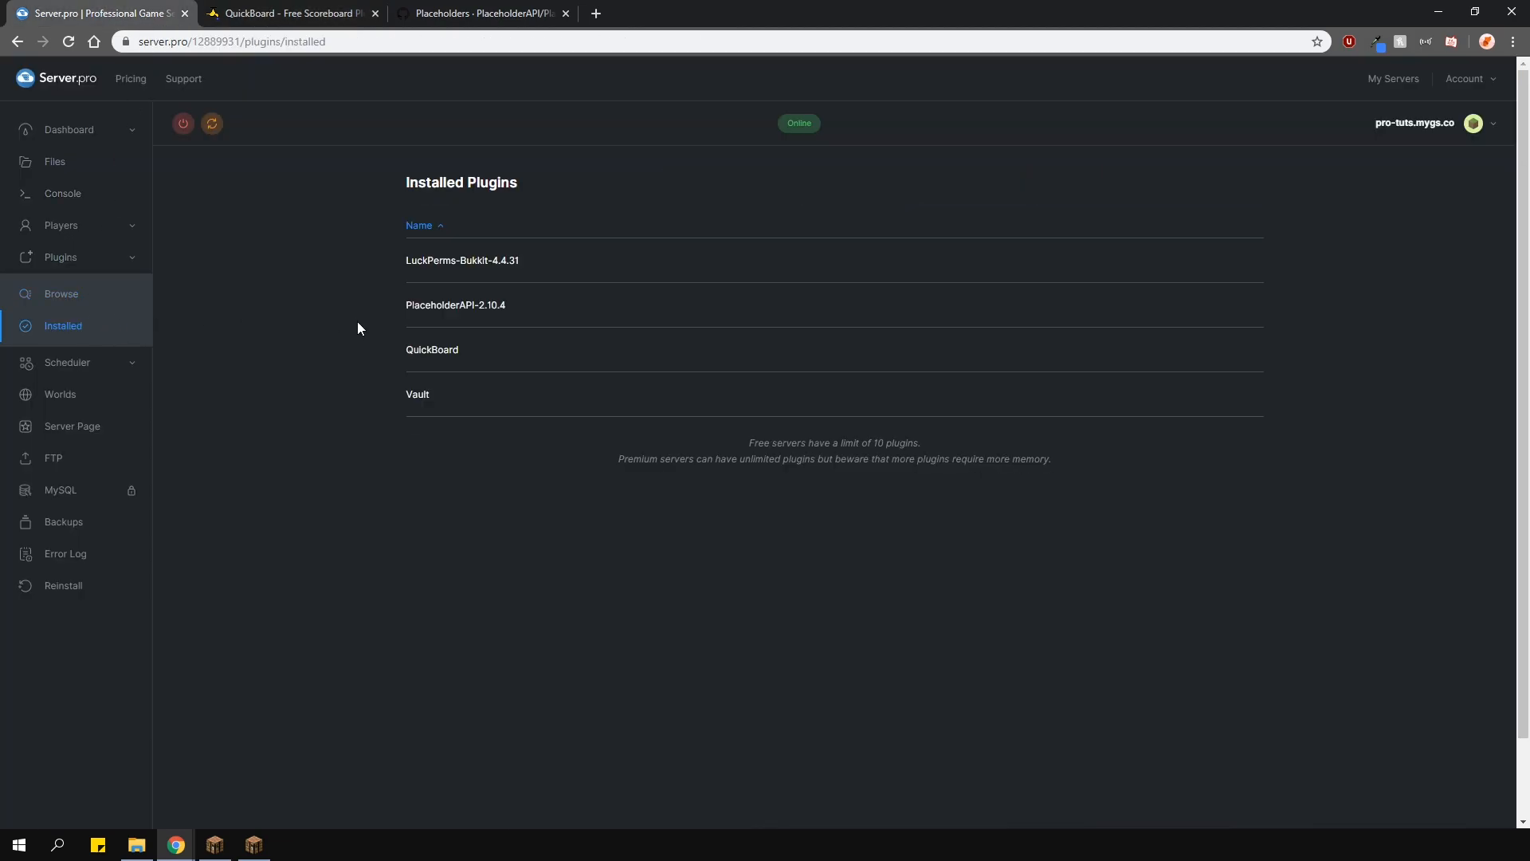
mouse_move(417, 418)
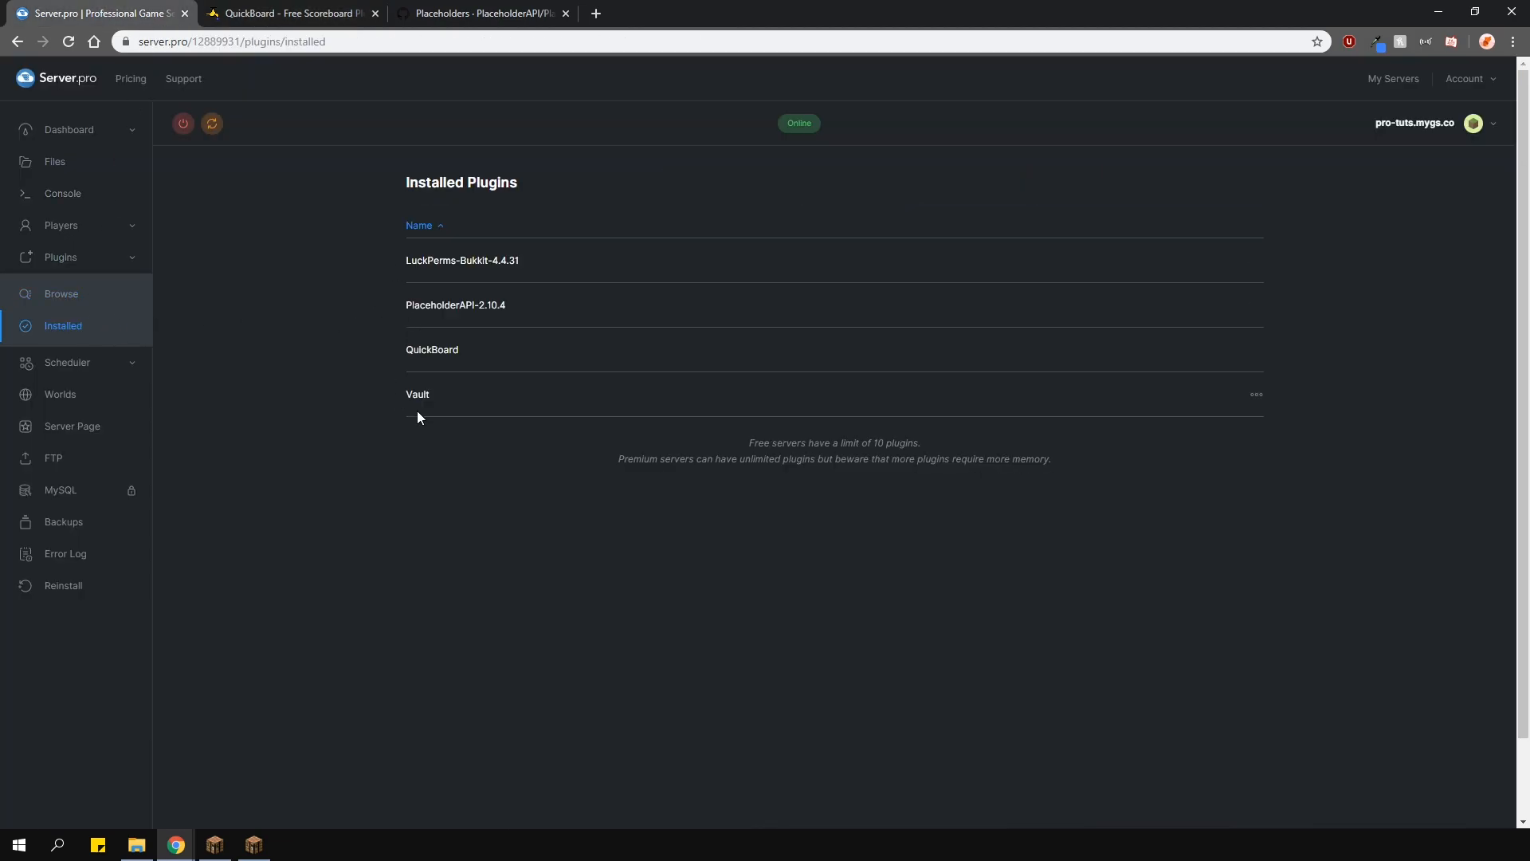
click(69, 129)
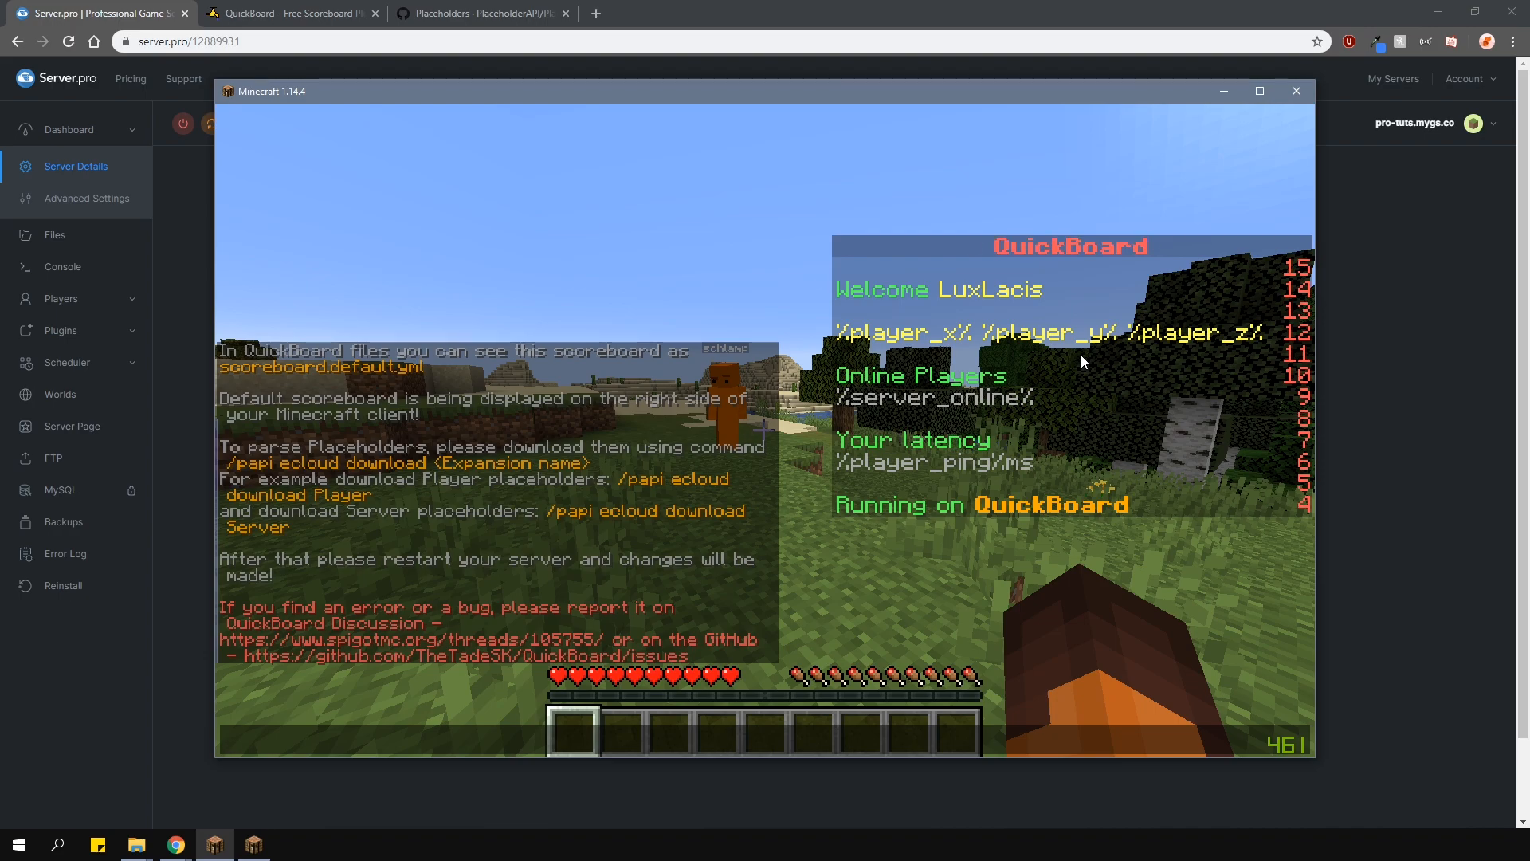
Find the %server placeholders on the PlaceholderAPI wiki list.
click(1295, 91)
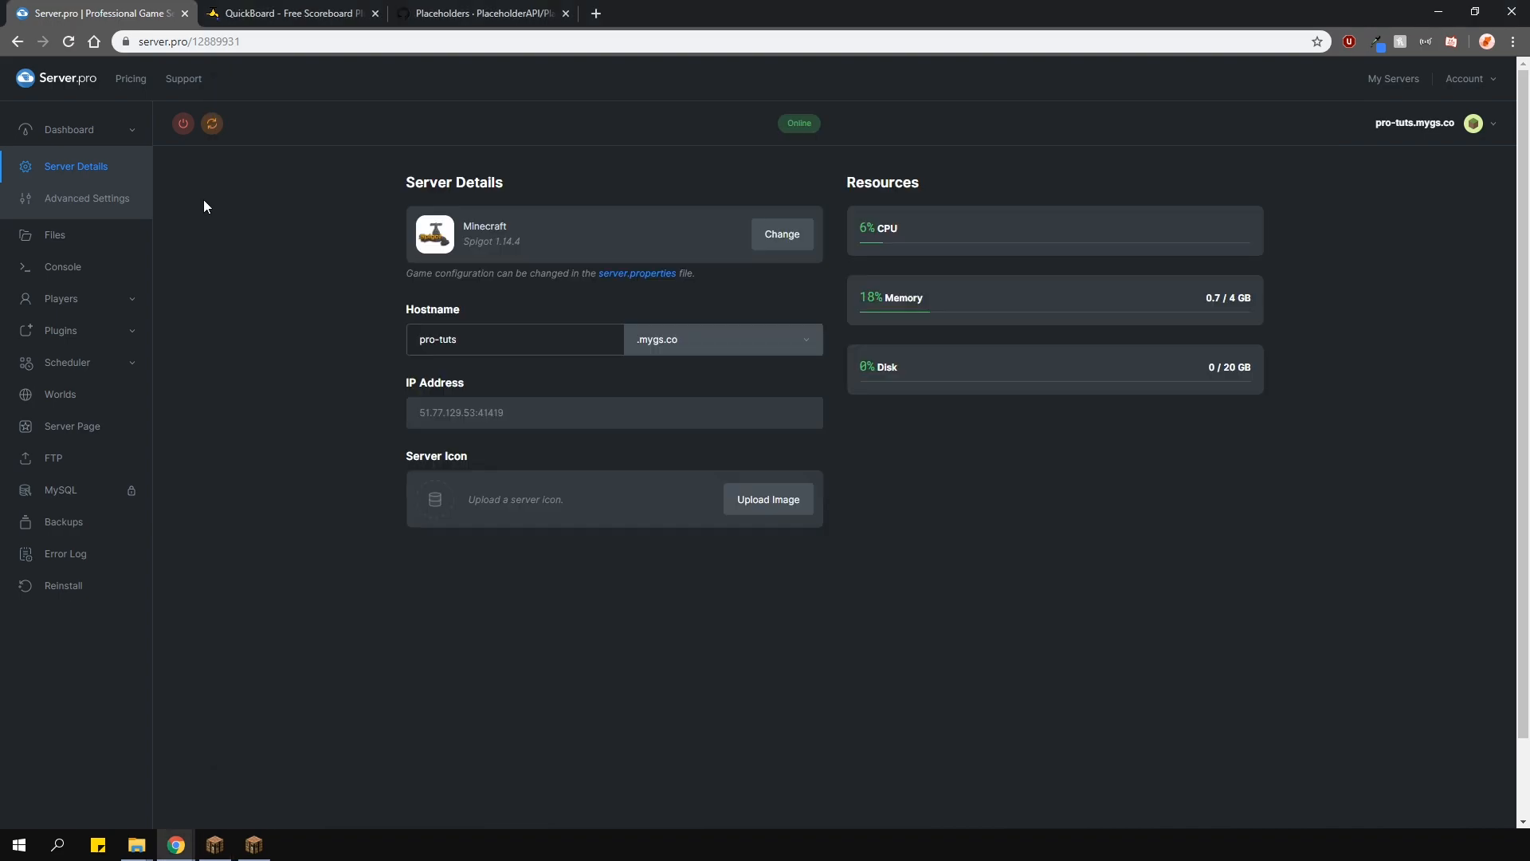
click(479, 12)
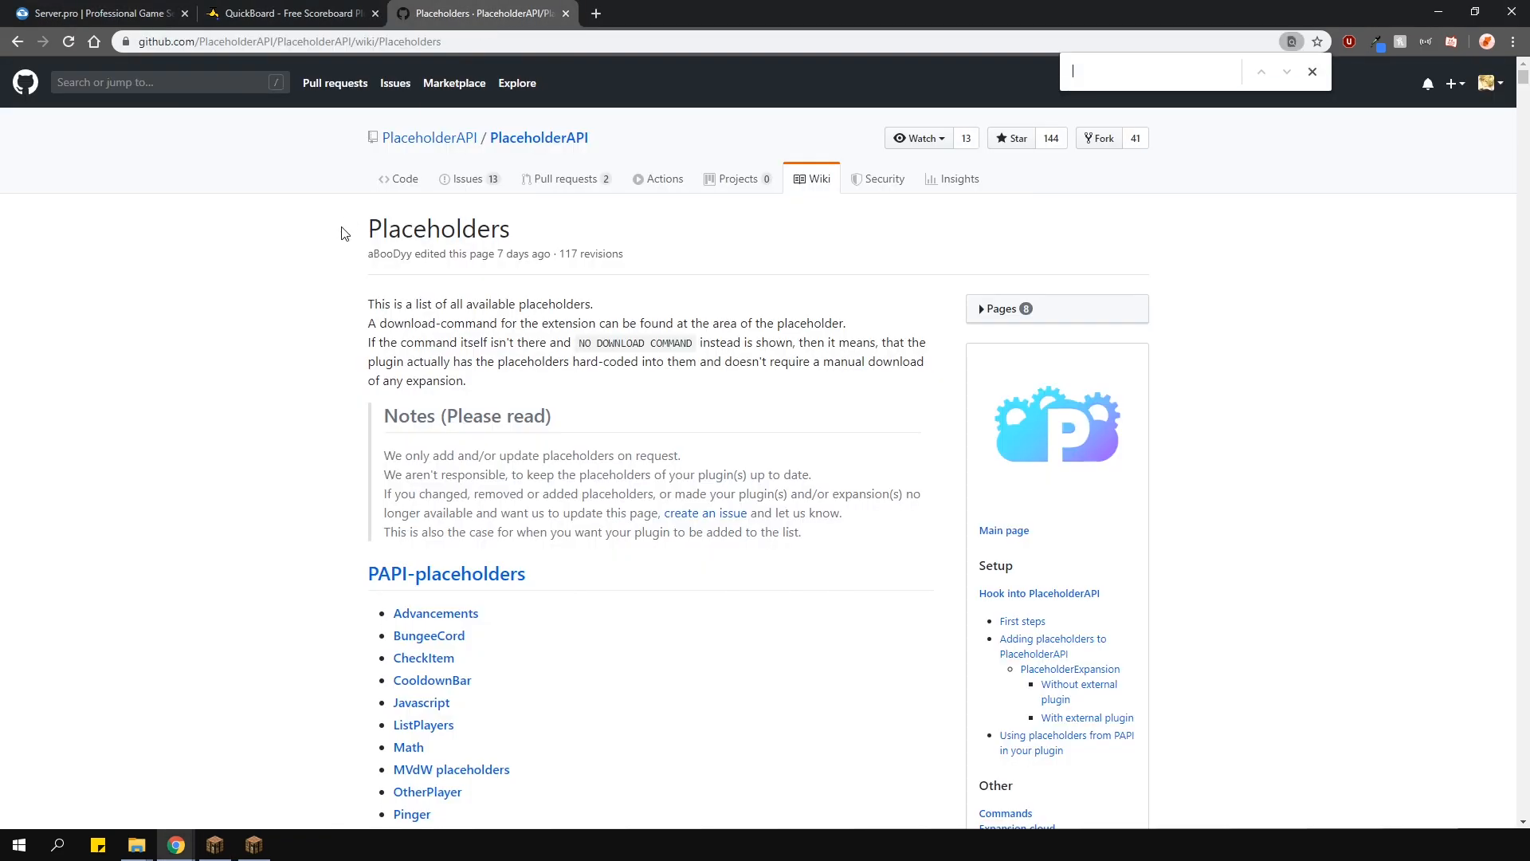
text(%server)
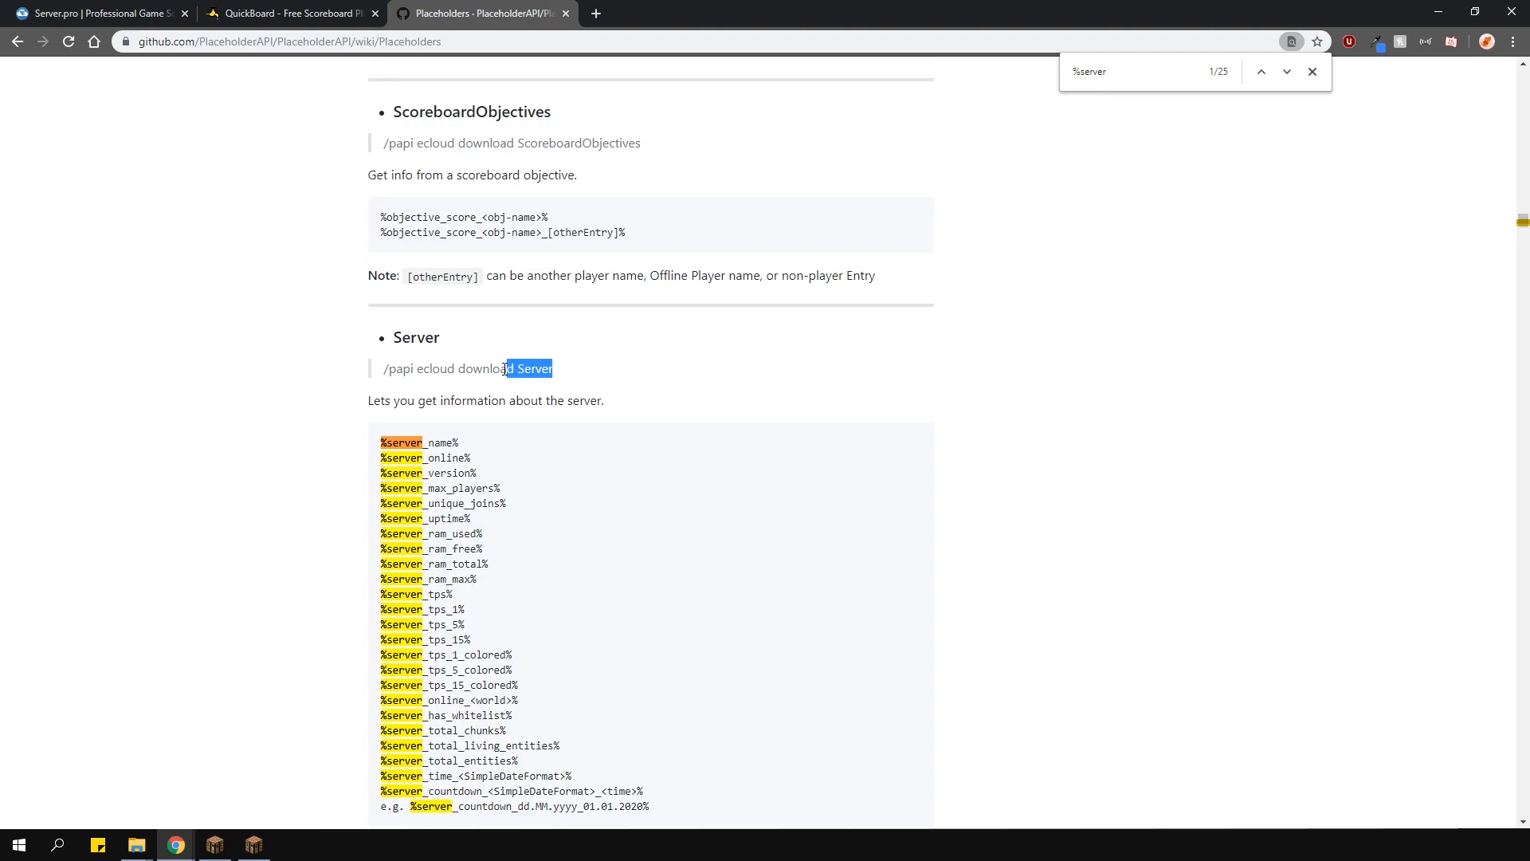
click(333, 375)
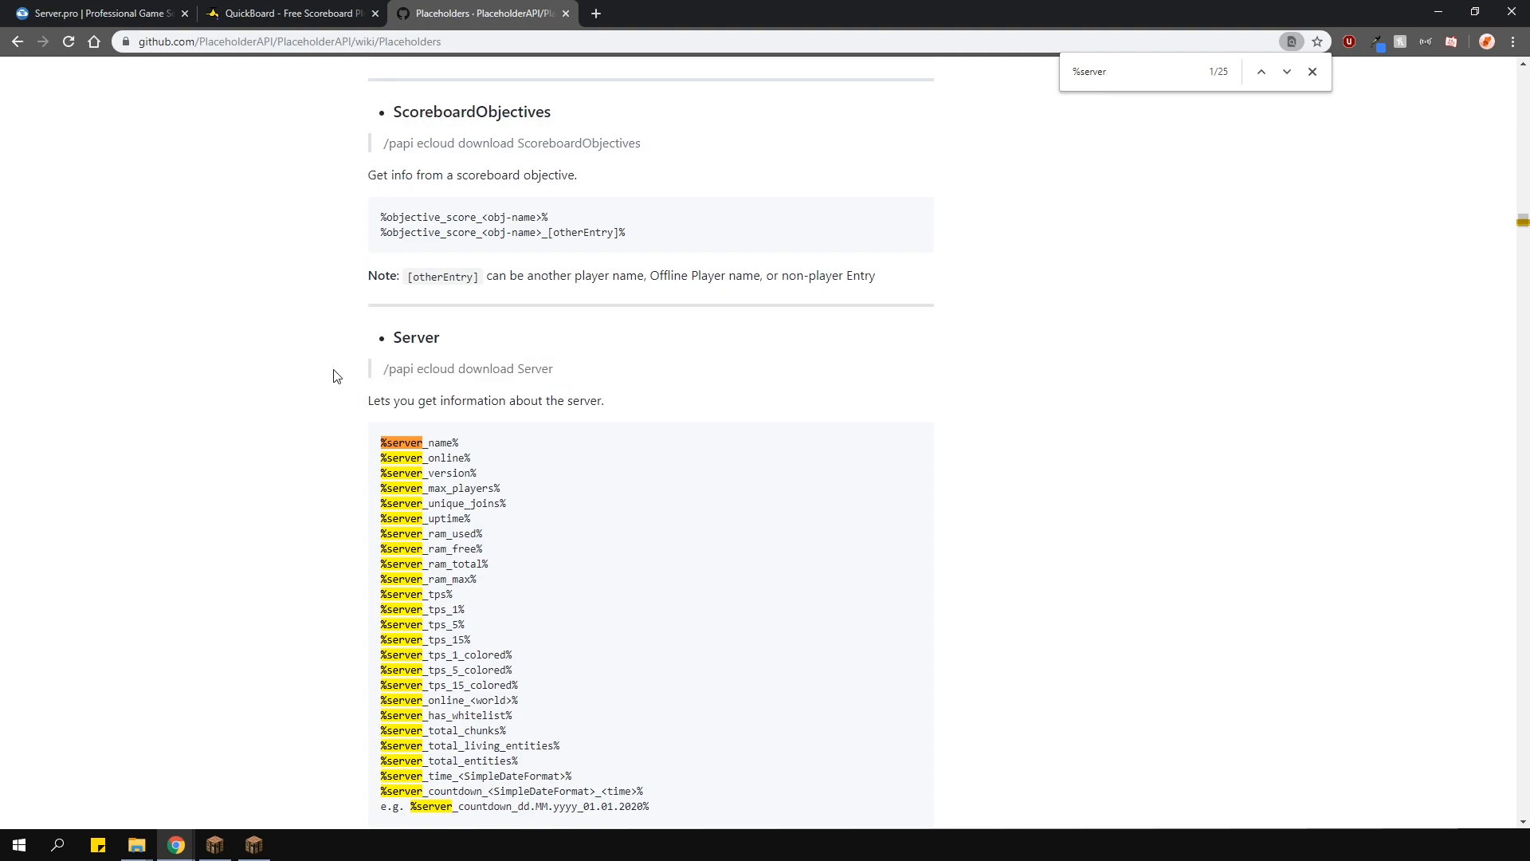
mouse_move(252, 843)
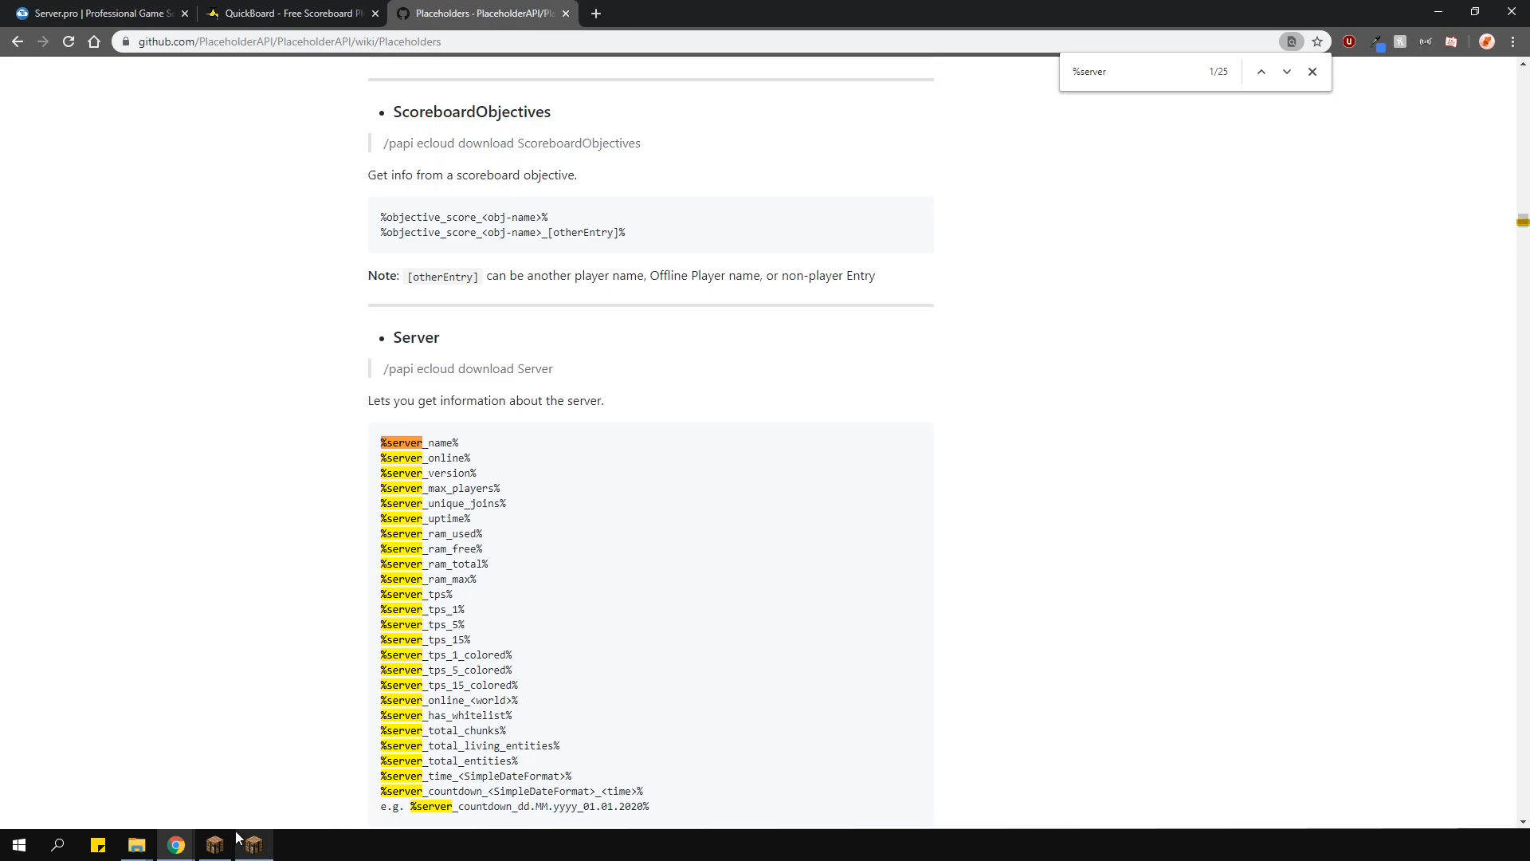
Download the Server placeholders in-game, then look up player_ping on the wiki.
click(212, 844)
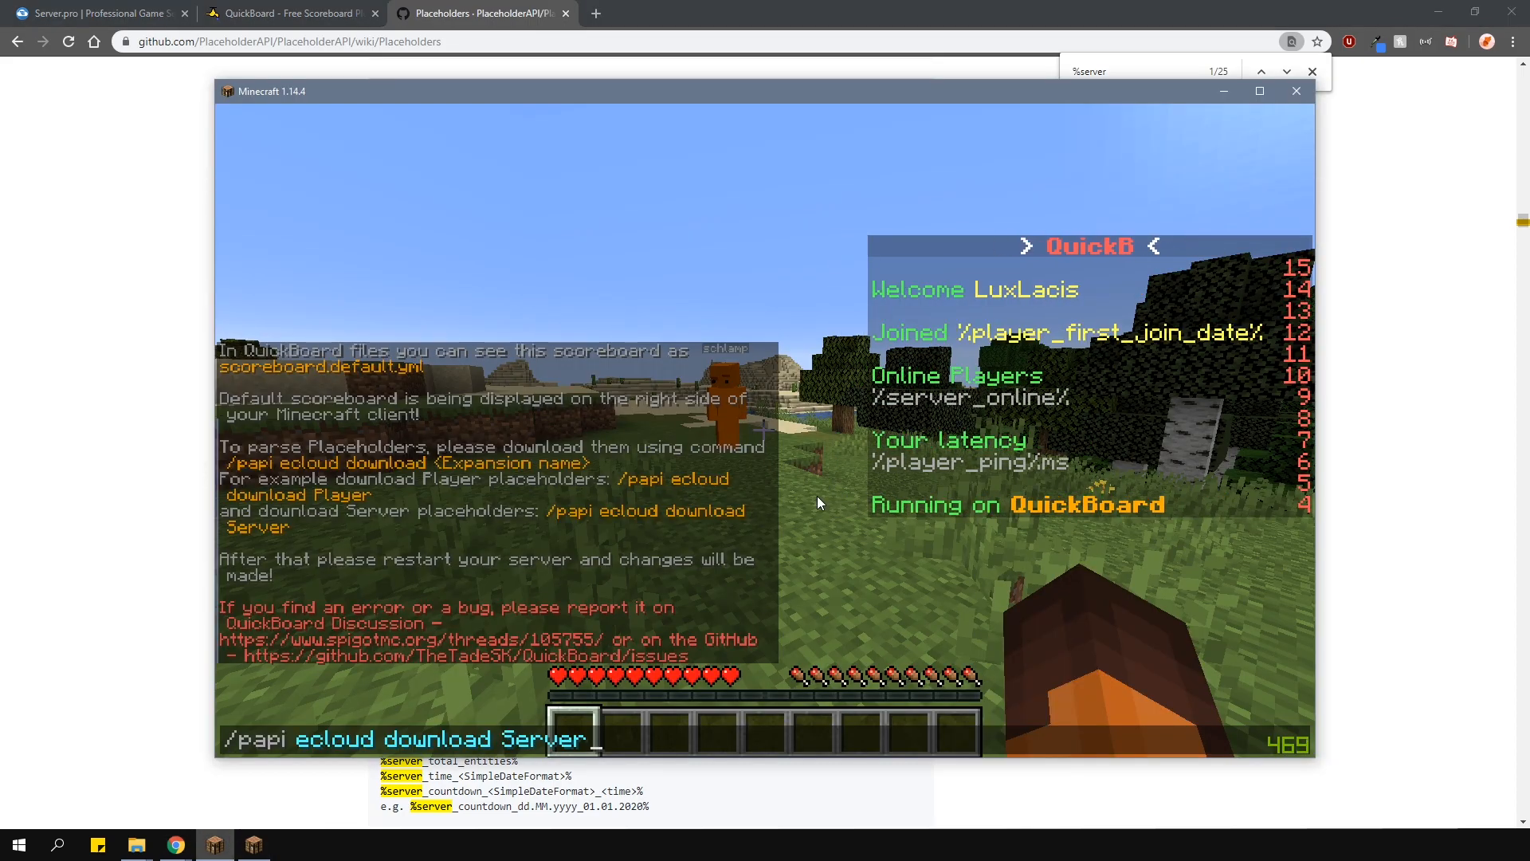
key(Return)
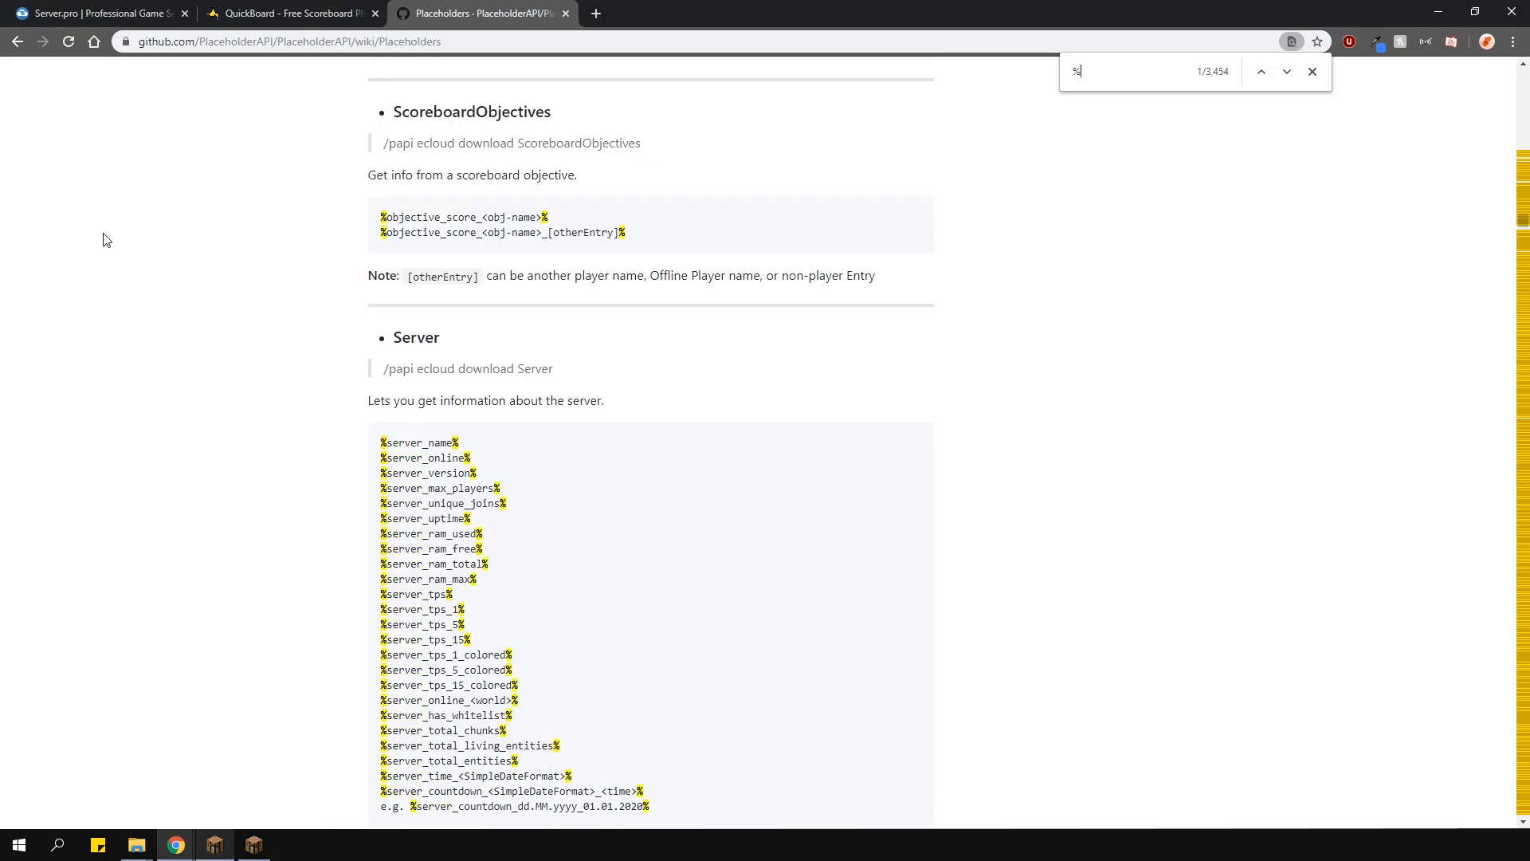
text(player_ping)
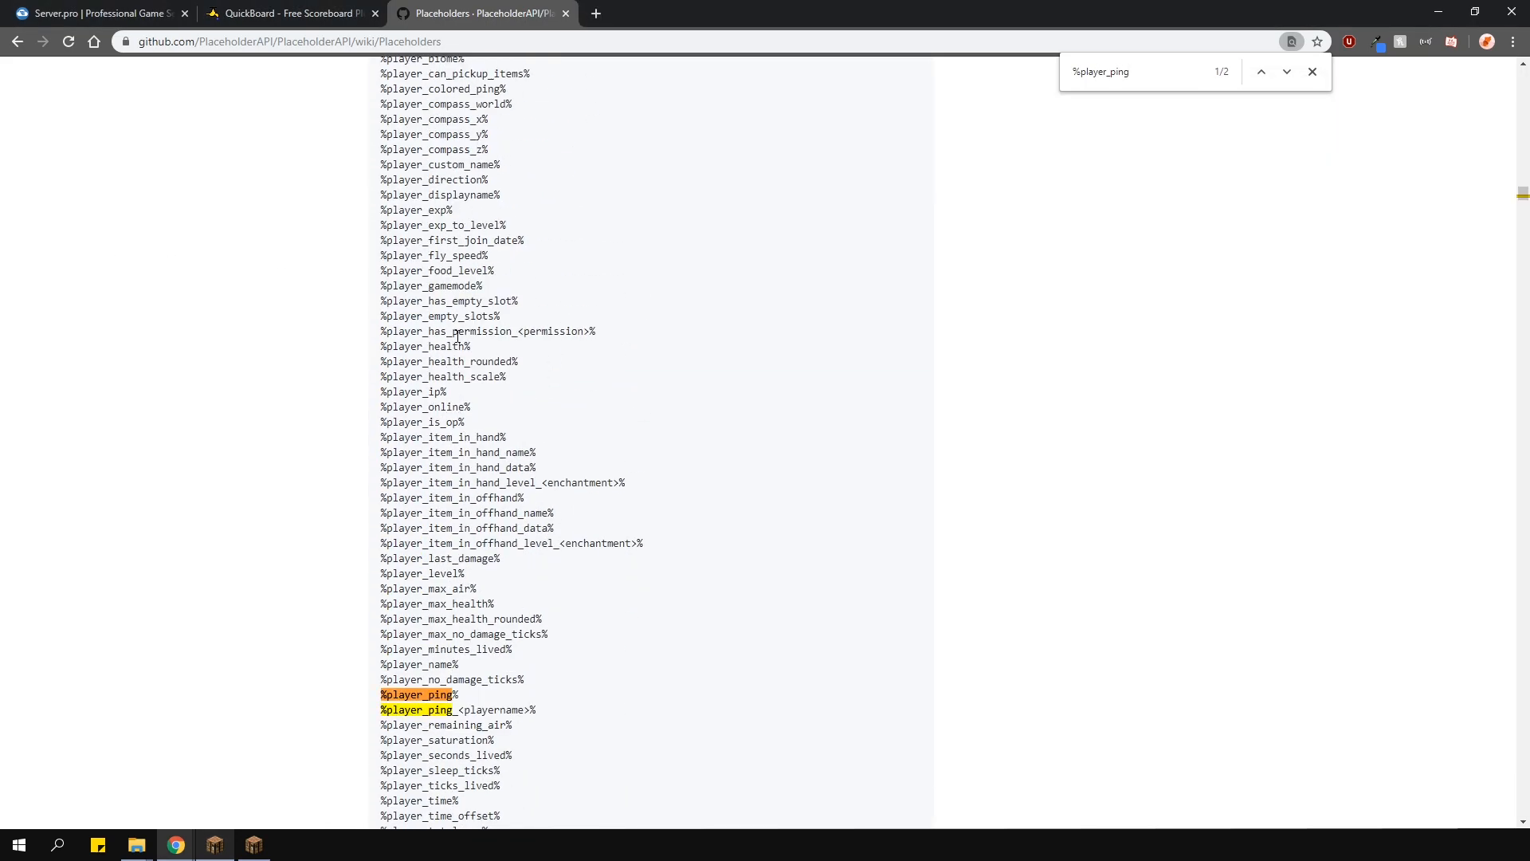
scroll(up, 3)
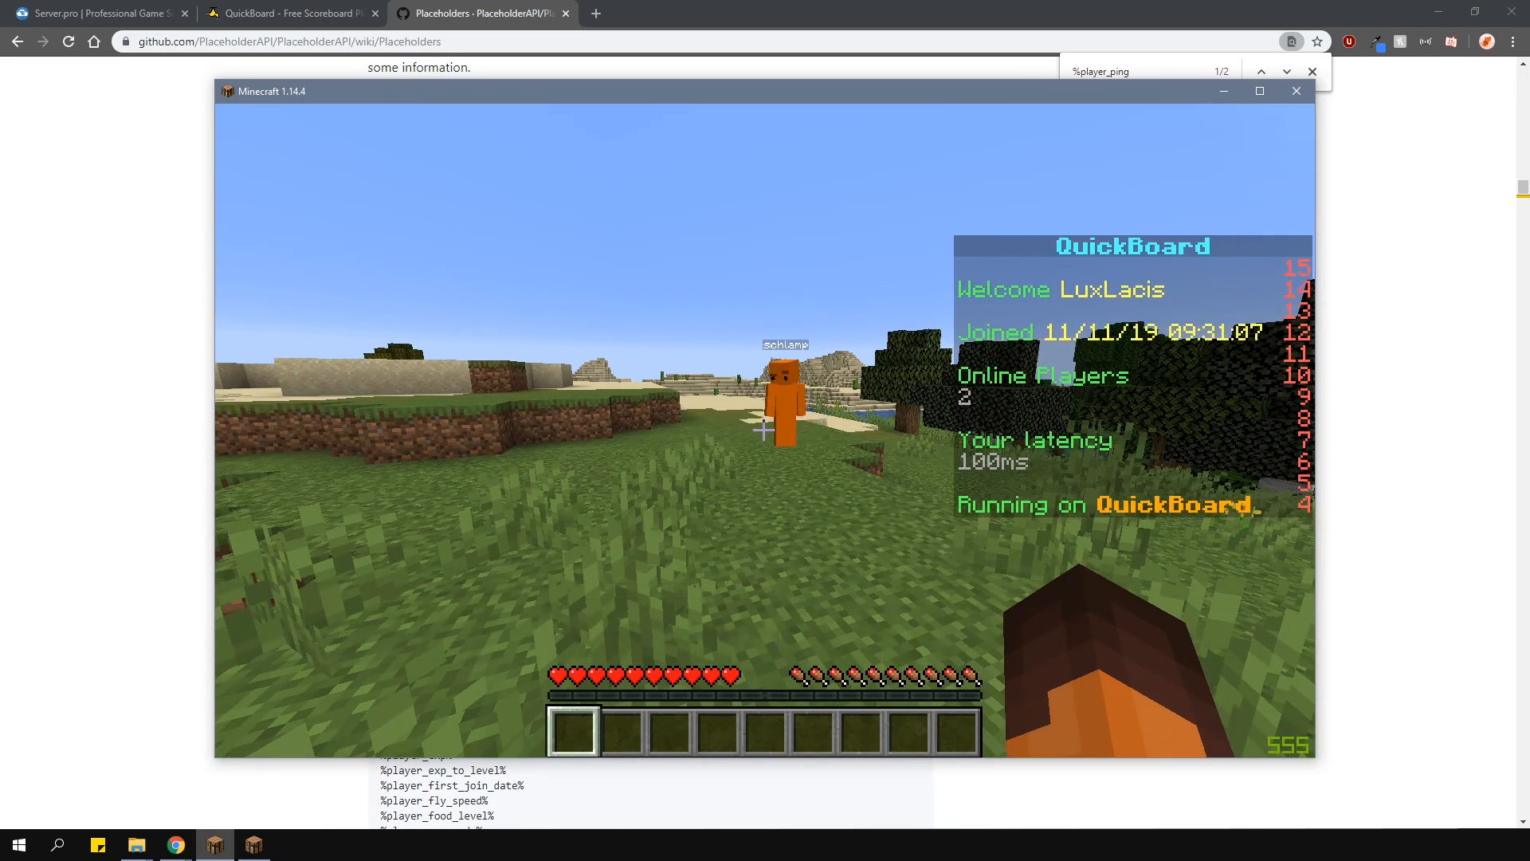
Browse Files to plugins > QuickBoard > scoreboards and open scoreboard.default.yml.
click(97, 13)
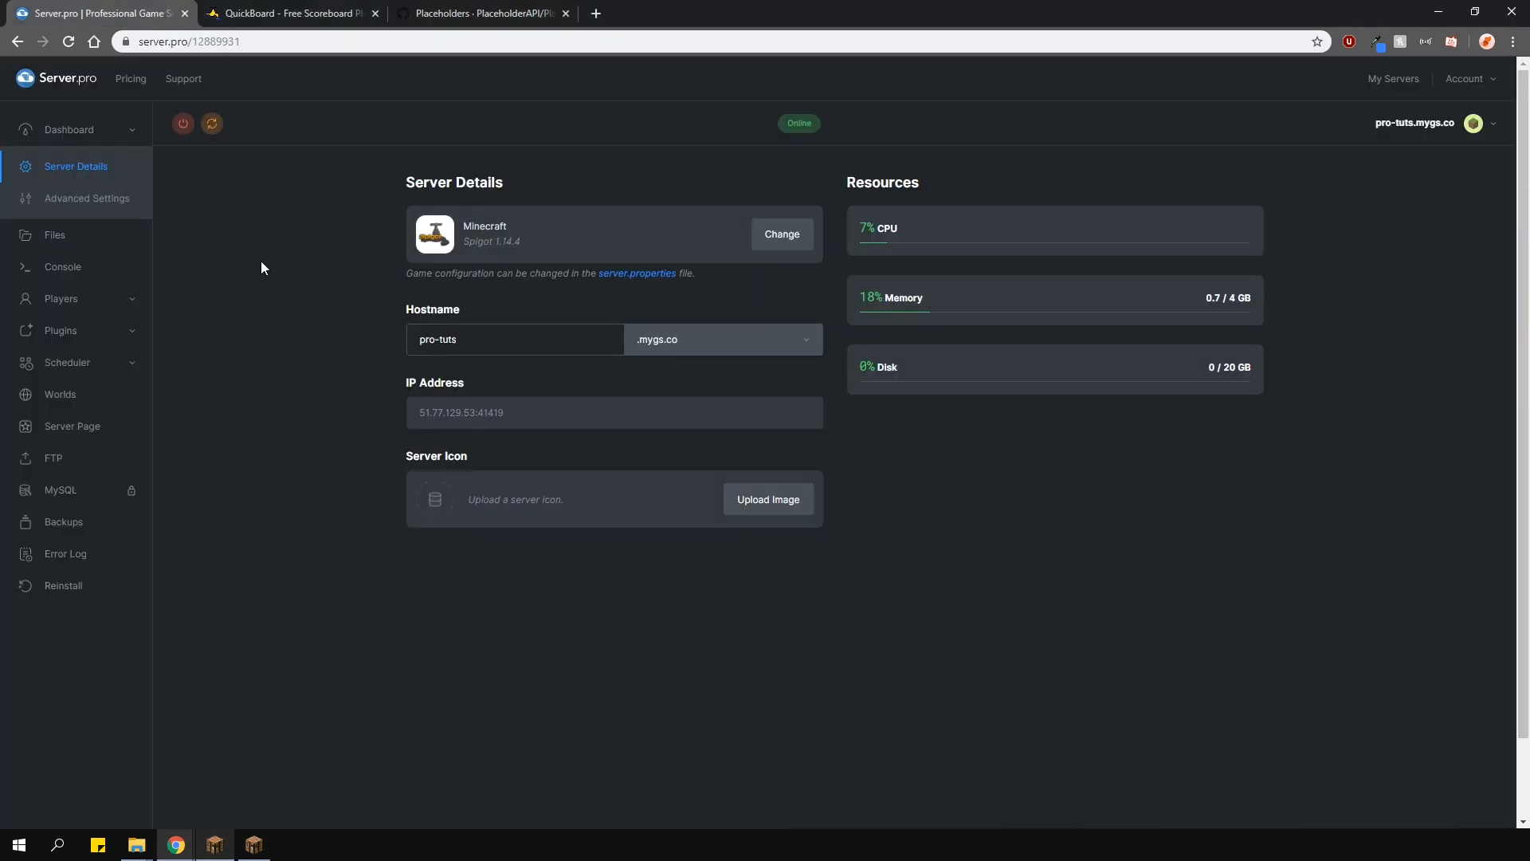
click(54, 234)
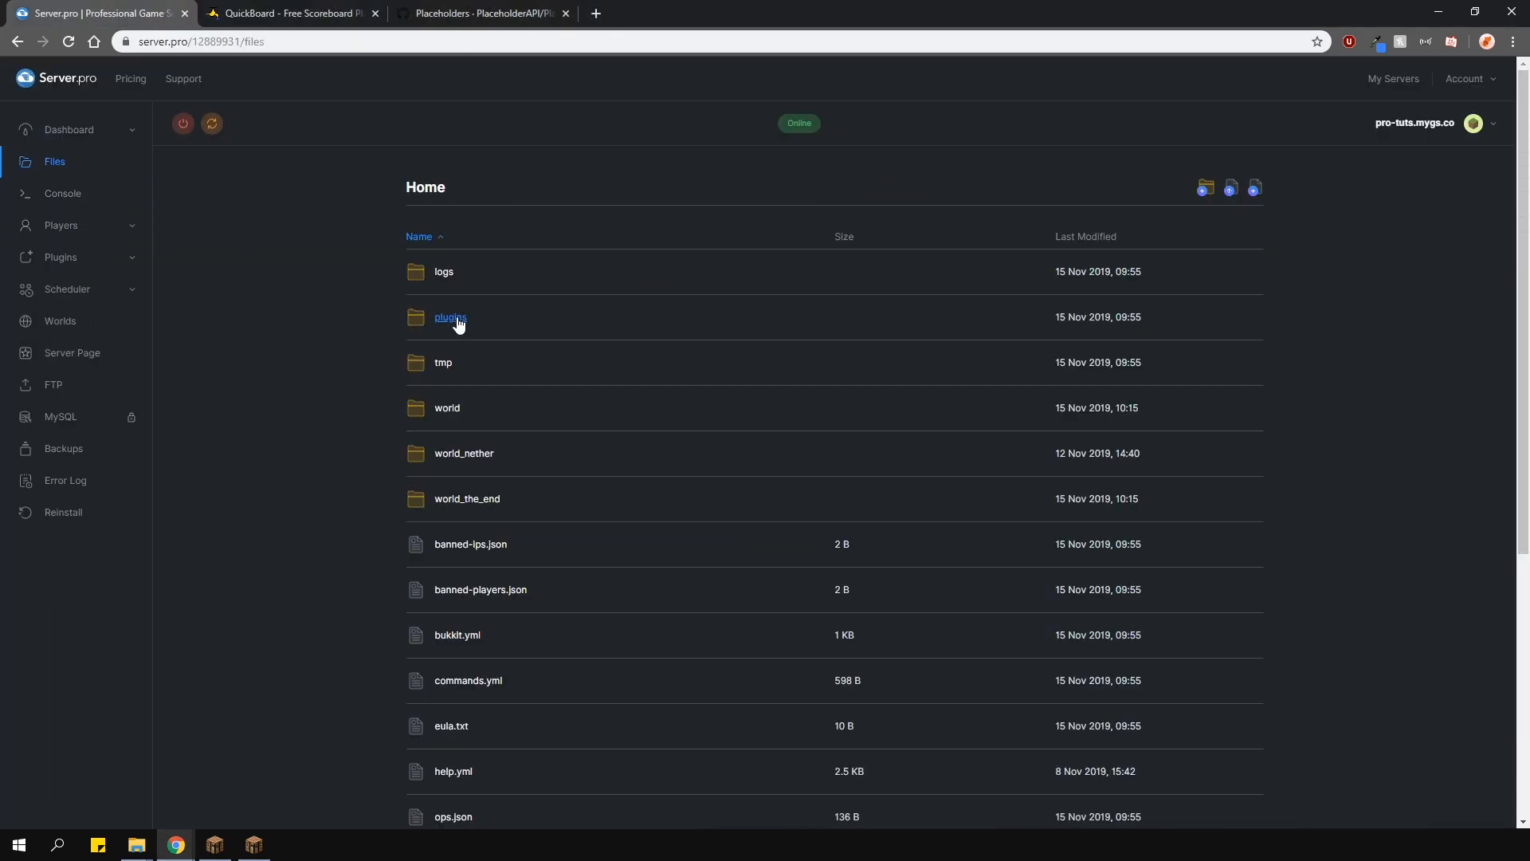
click(449, 317)
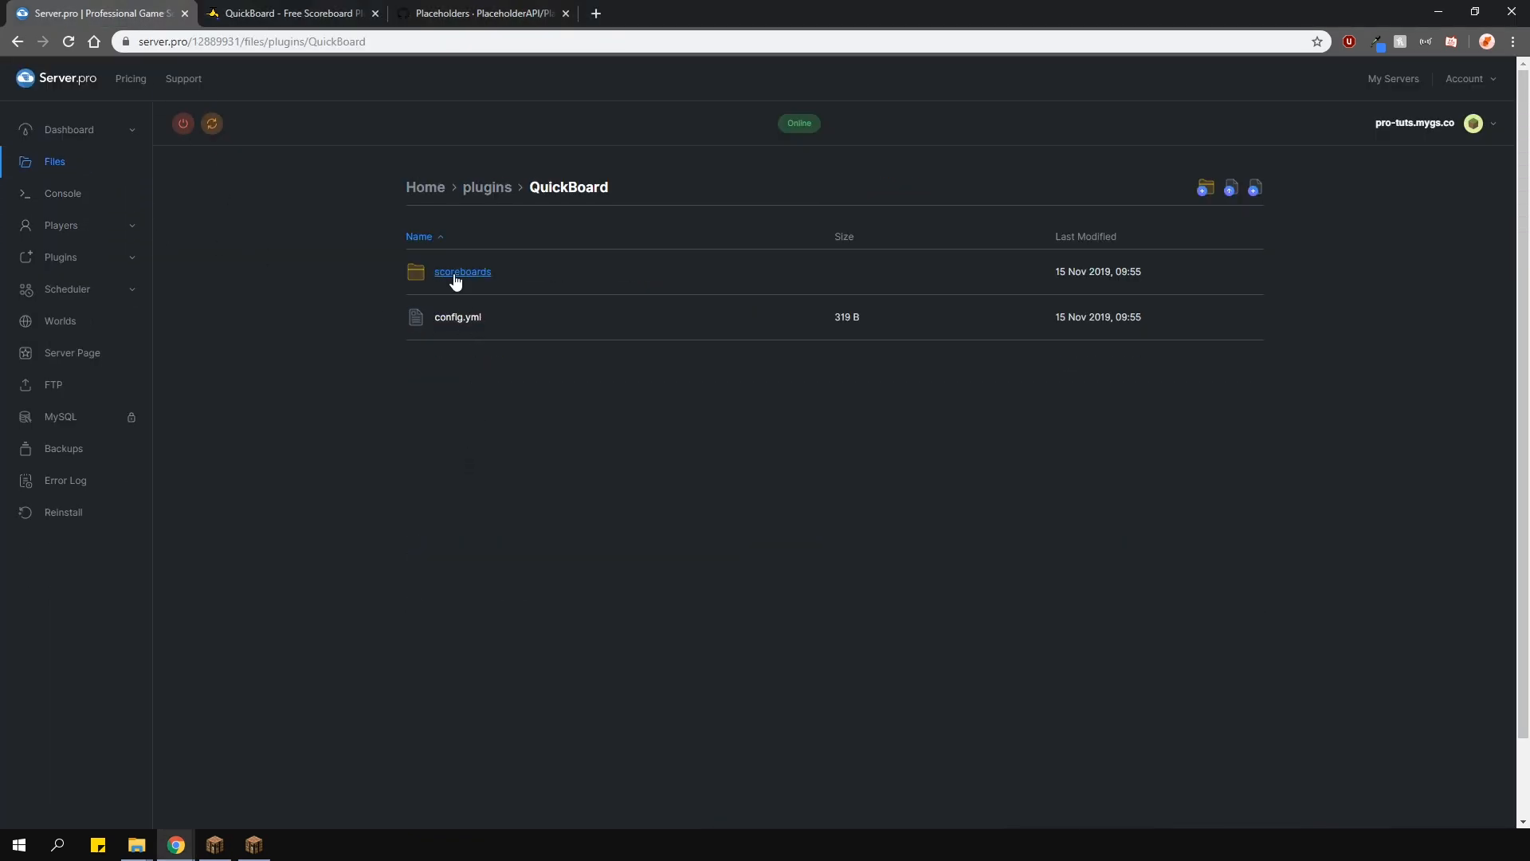
click(461, 271)
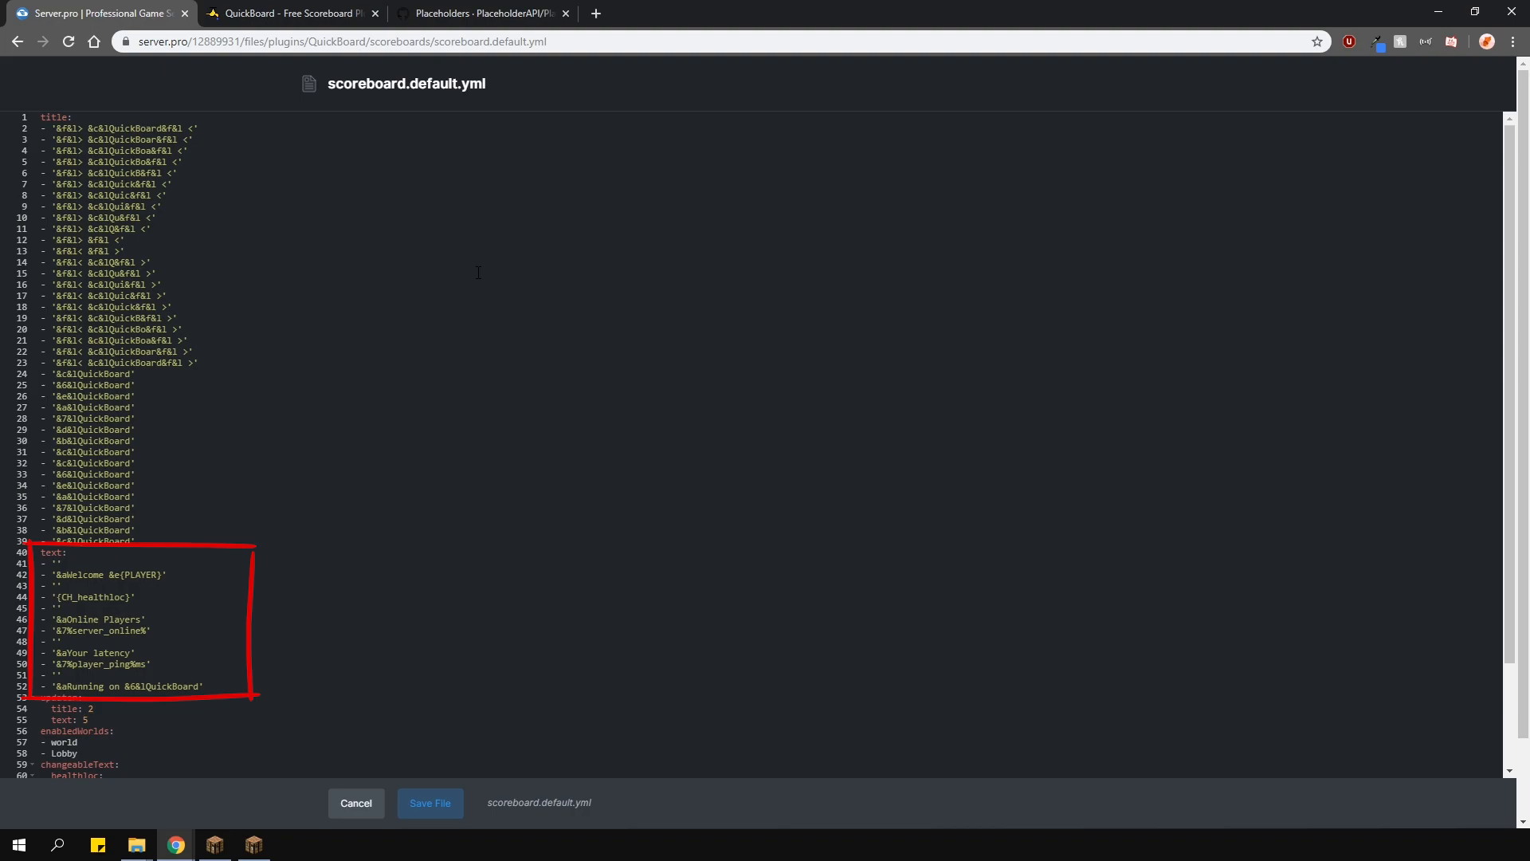
Add a '{CH_demo_change}' line under text, replacing healthloc on the scoreboard.
scroll(down, 3)
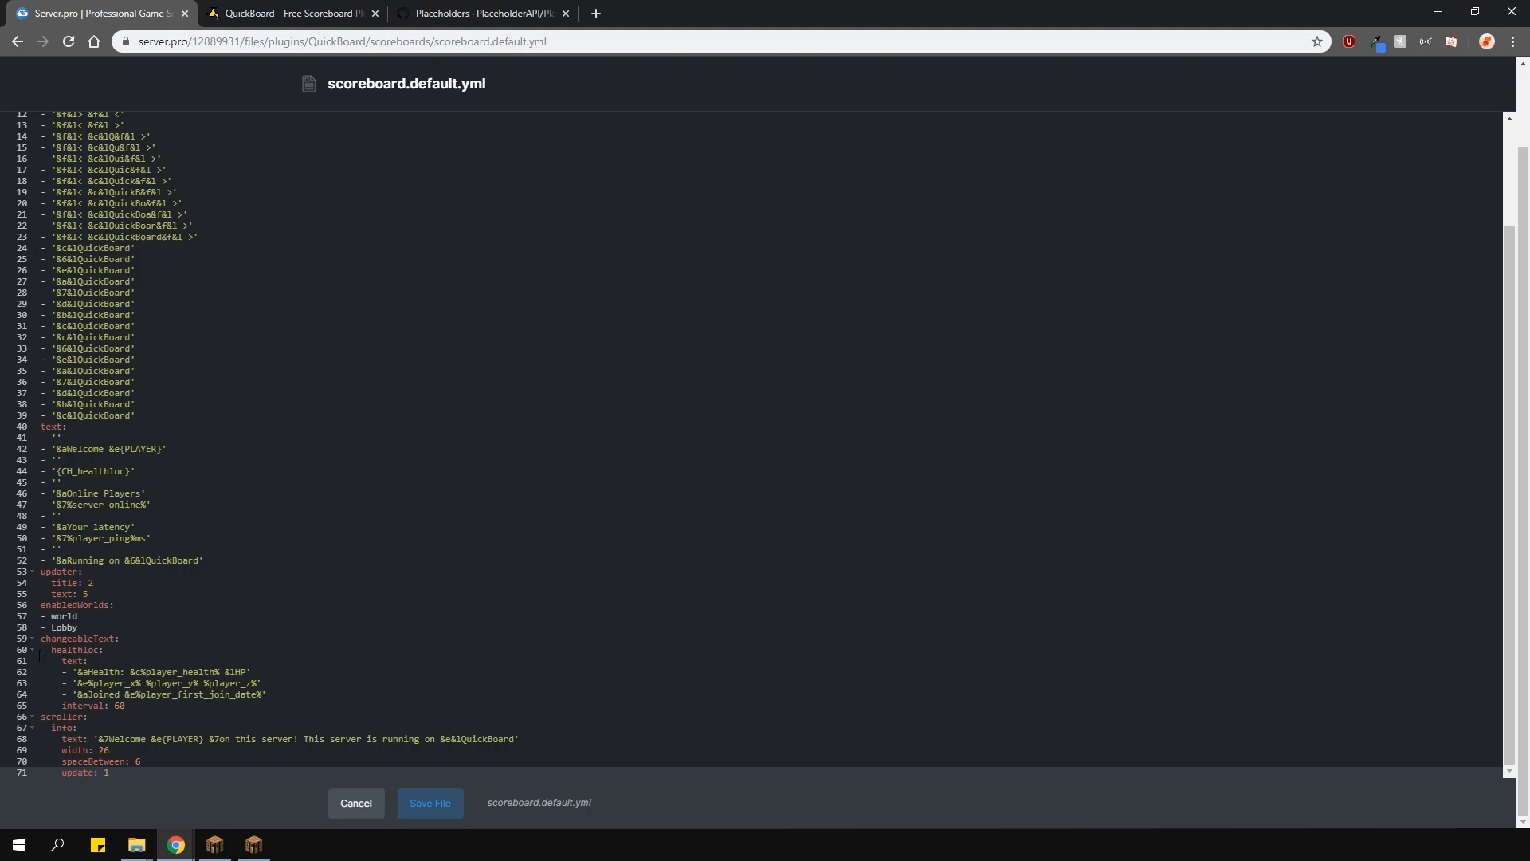
click(127, 706)
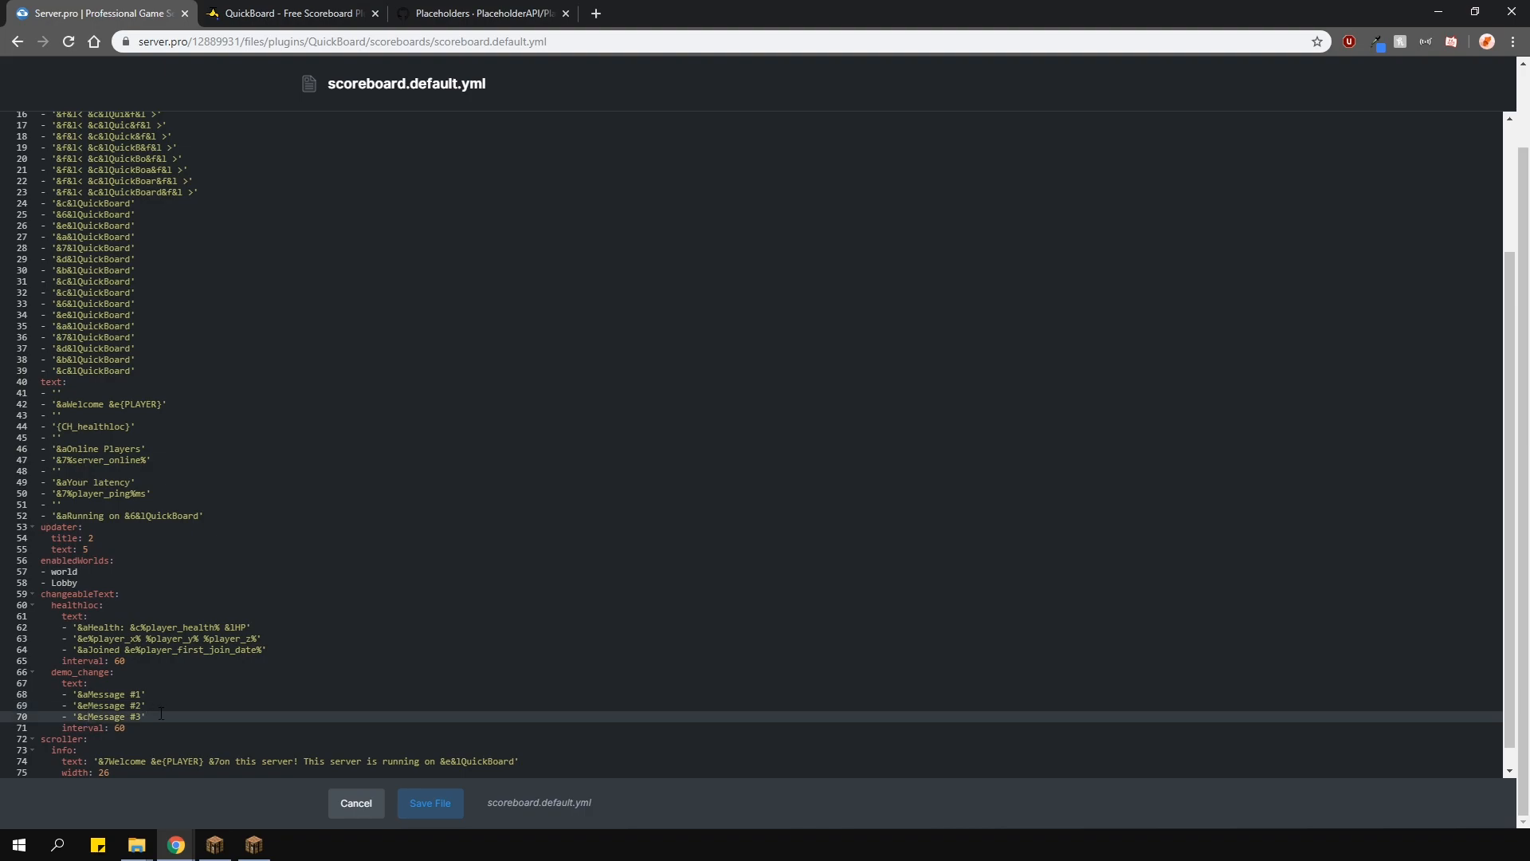
click(92, 426)
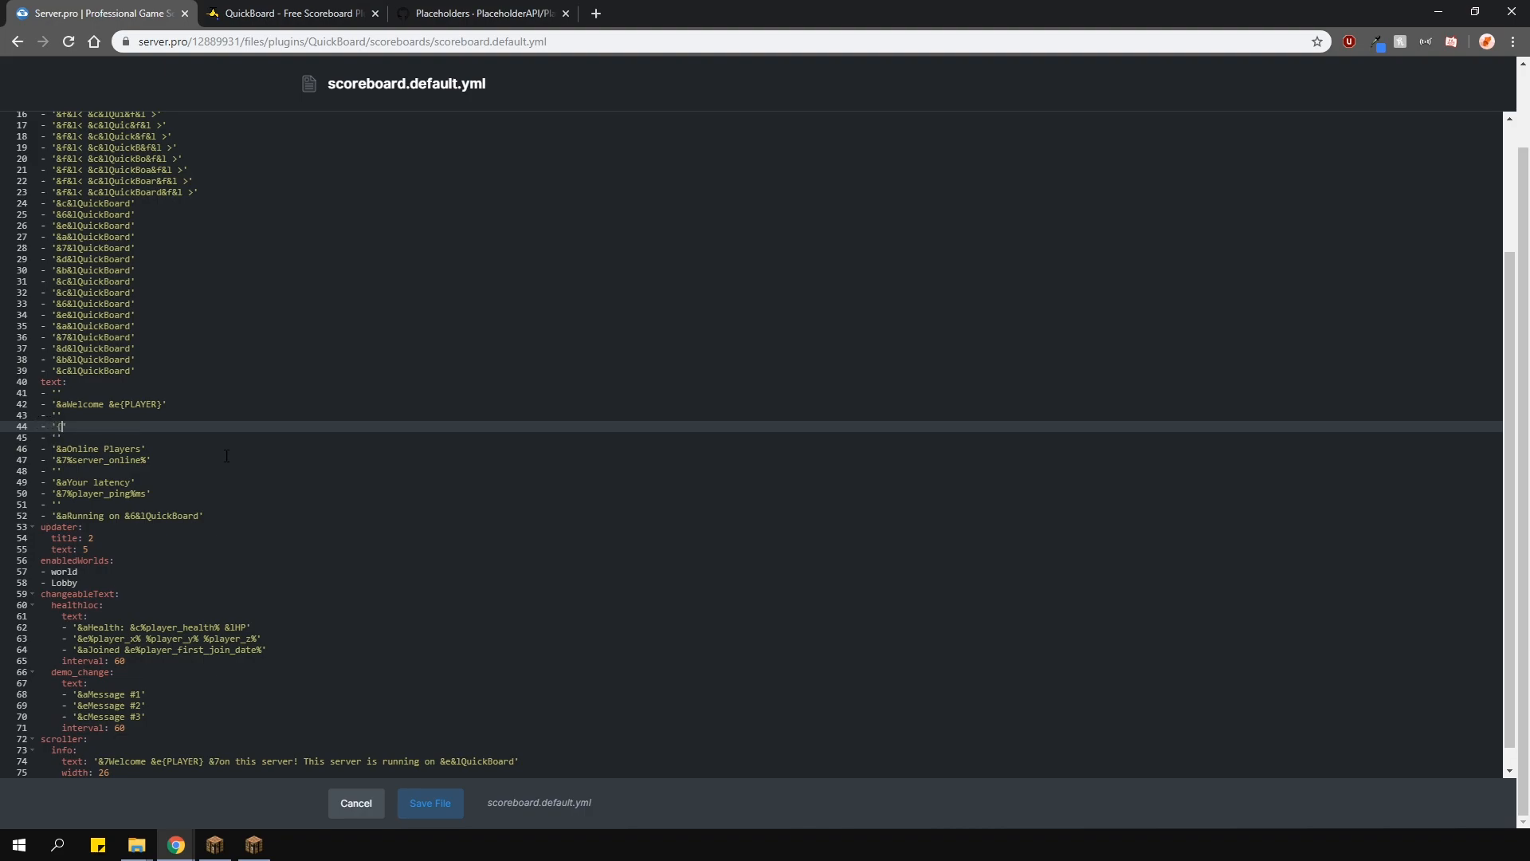
text(CH_)
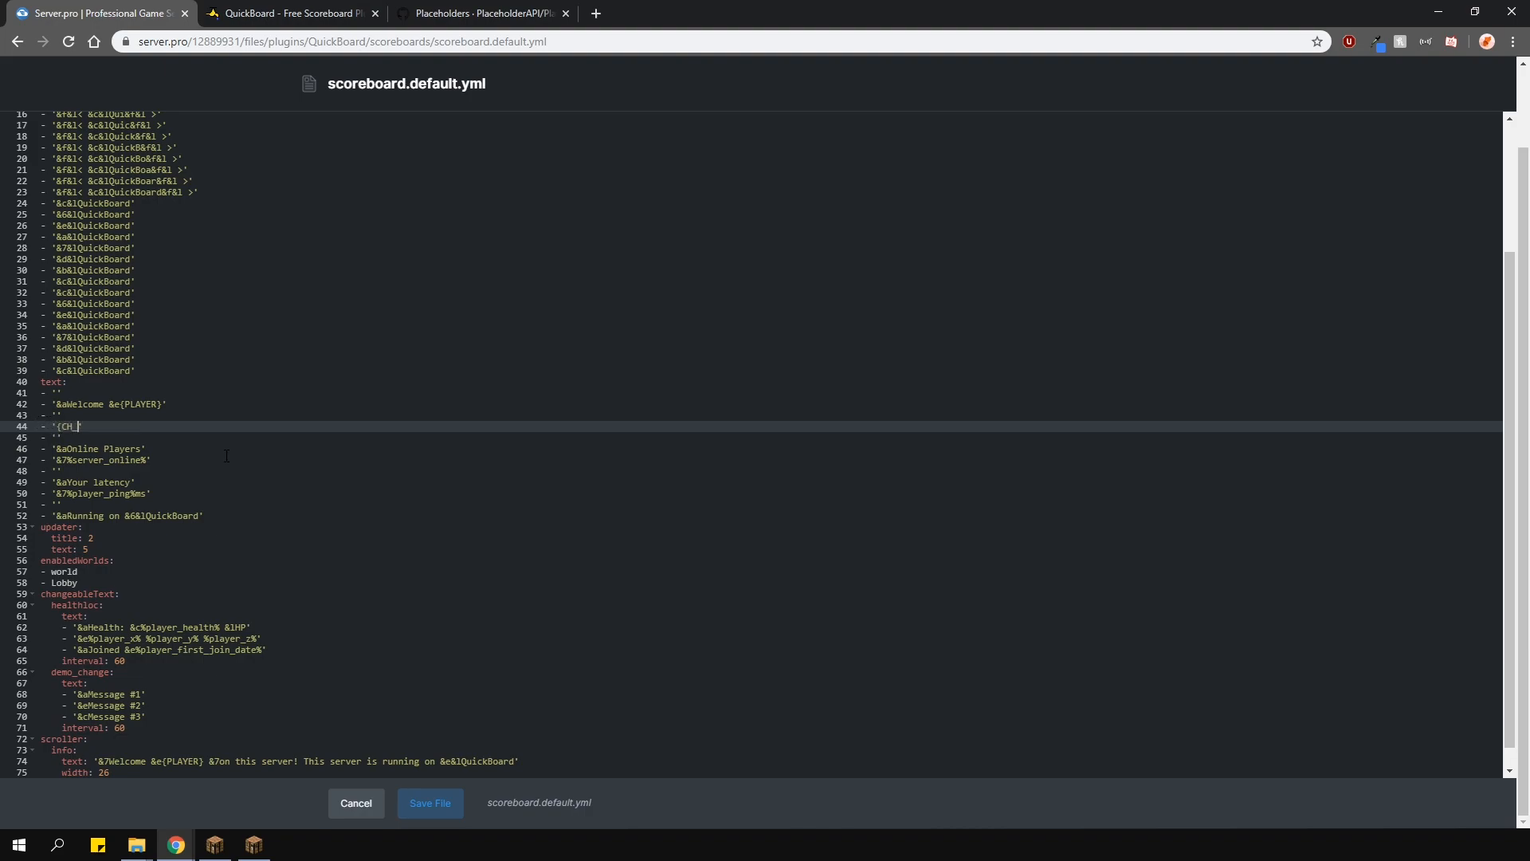
text(demo_)
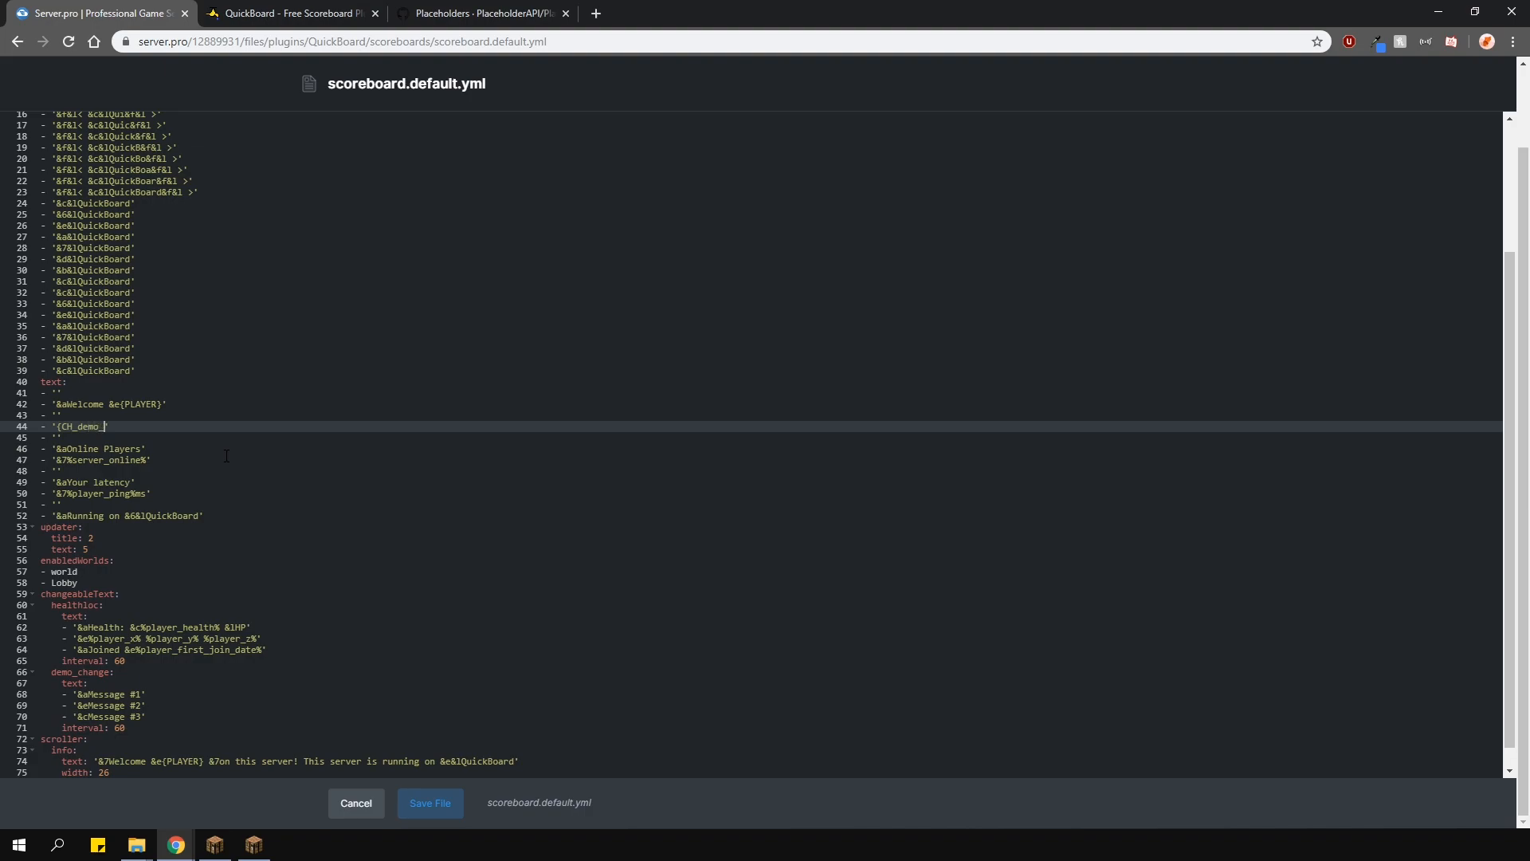
text(change')
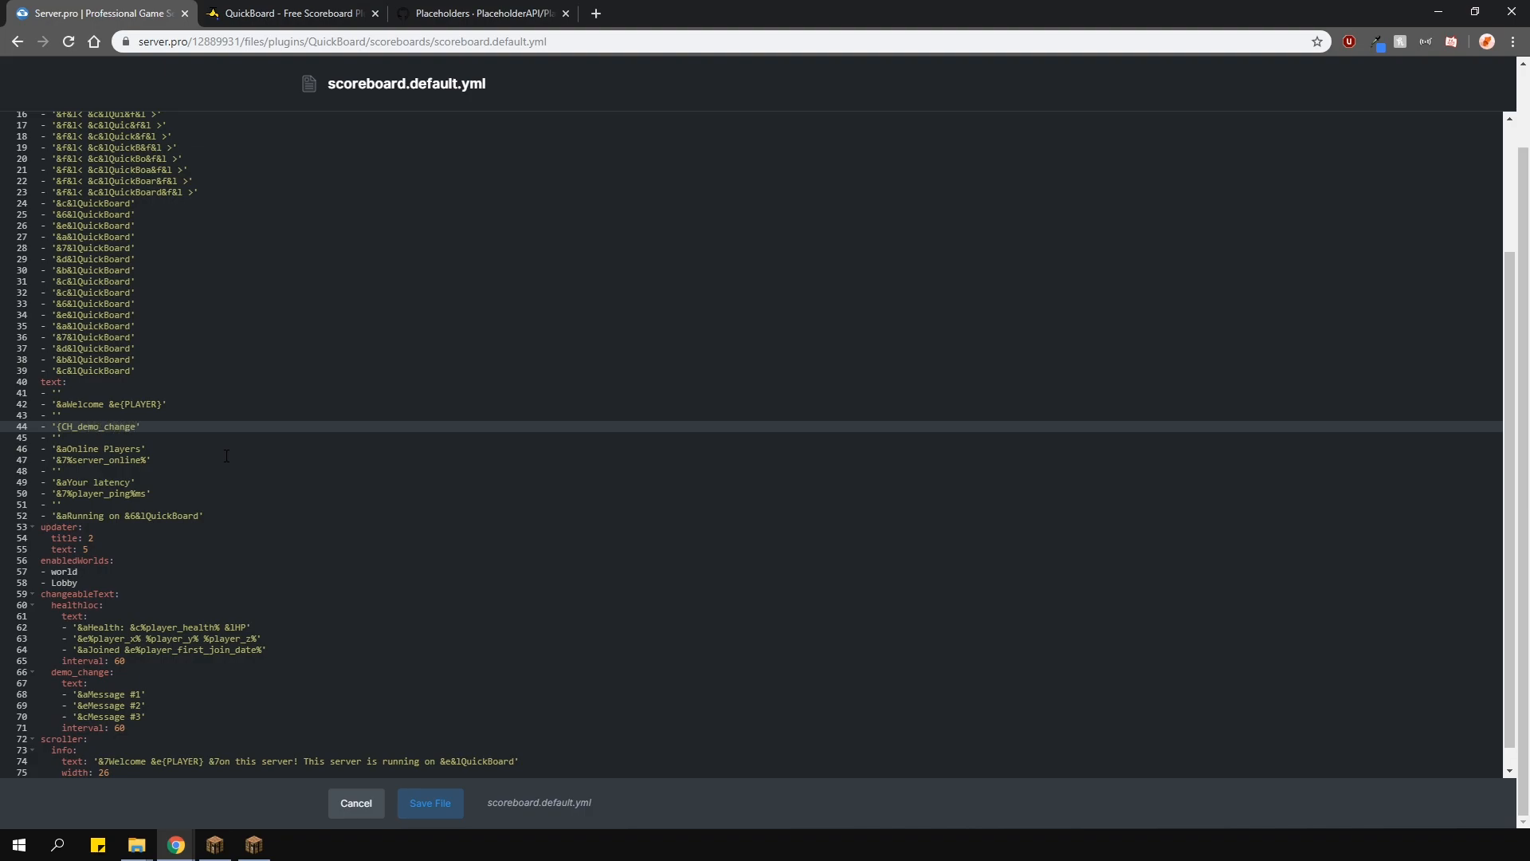
click(147, 449)
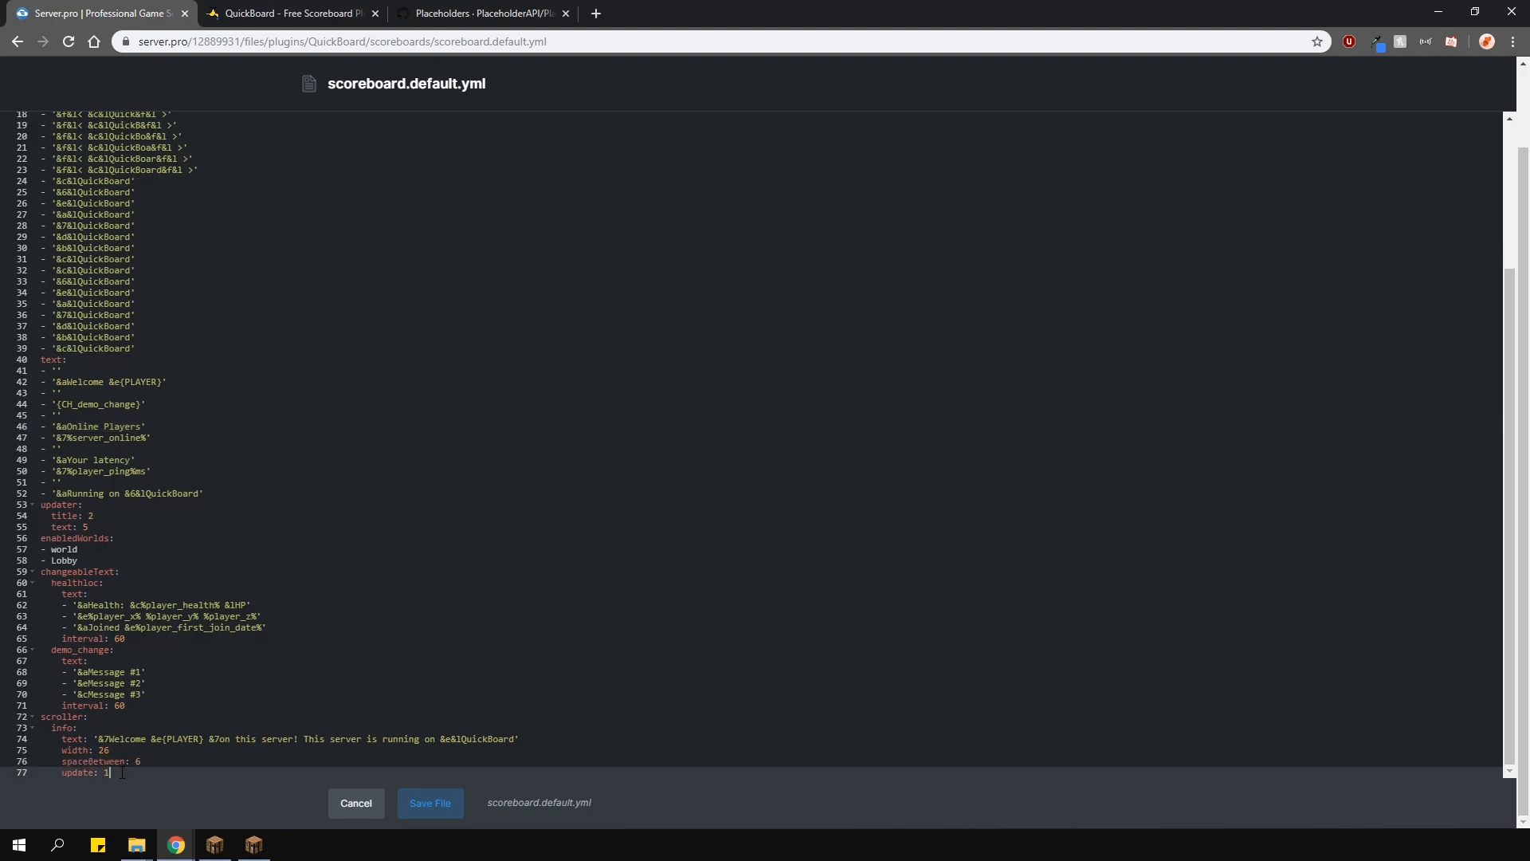
Add the demo_scroll scroller and a '{SC_demo_scroll}' text line, then save the file.
key(enter)
text(-)
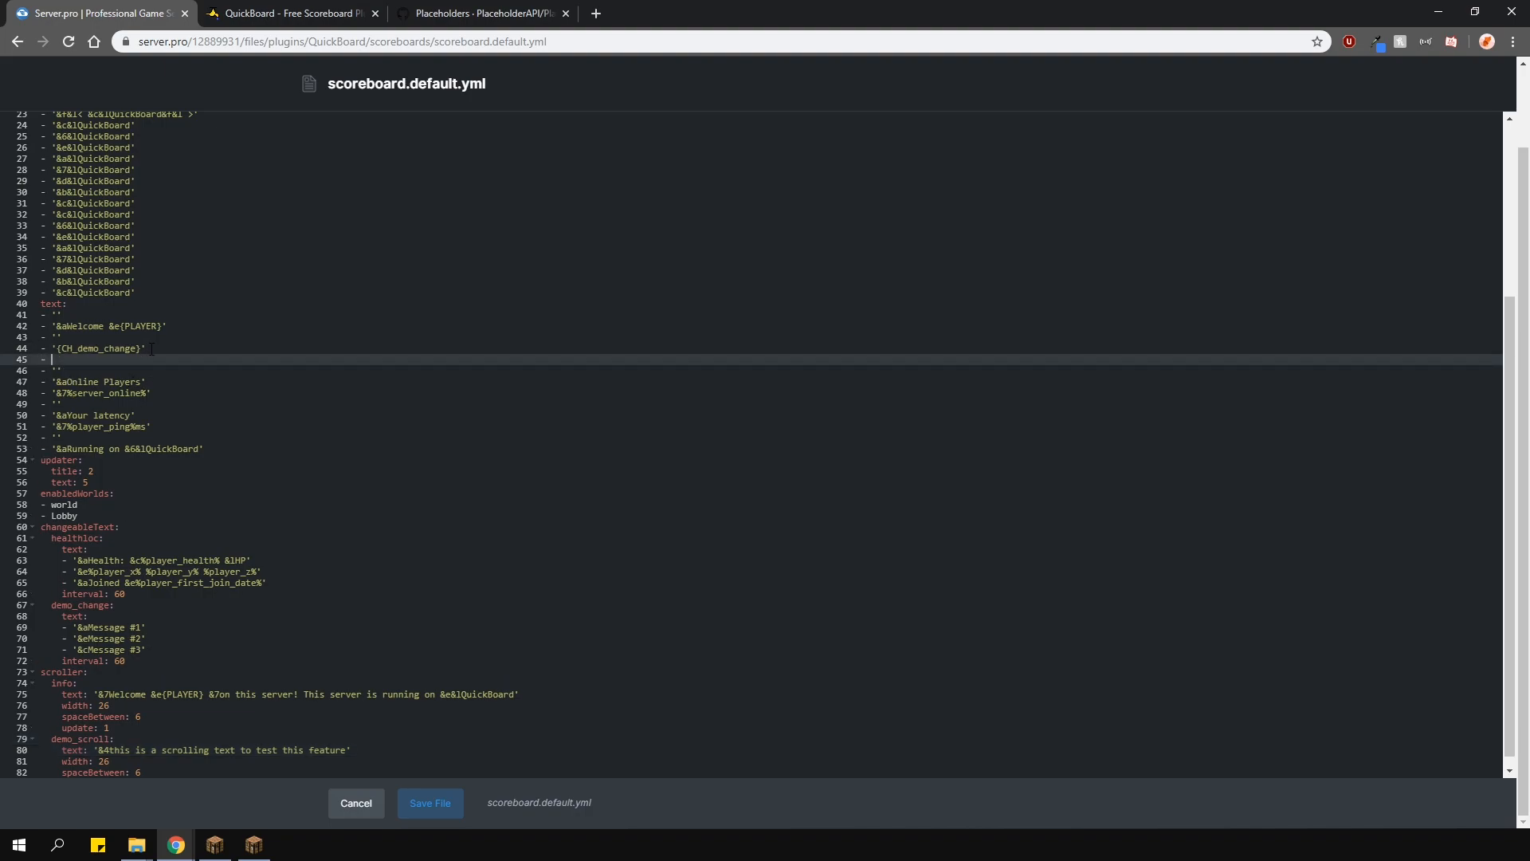
text(h)
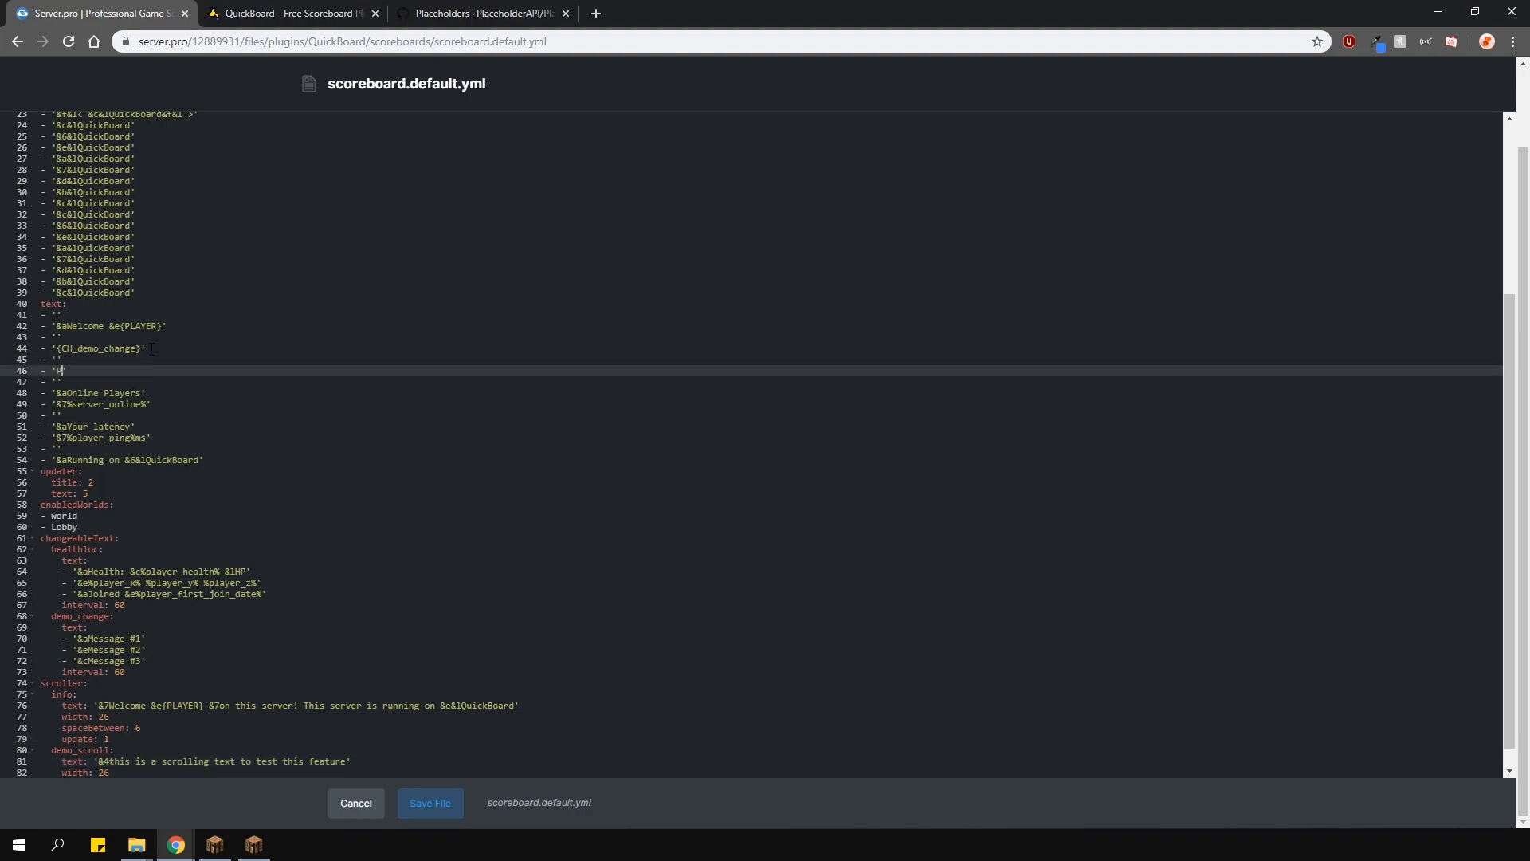
text({SC_)
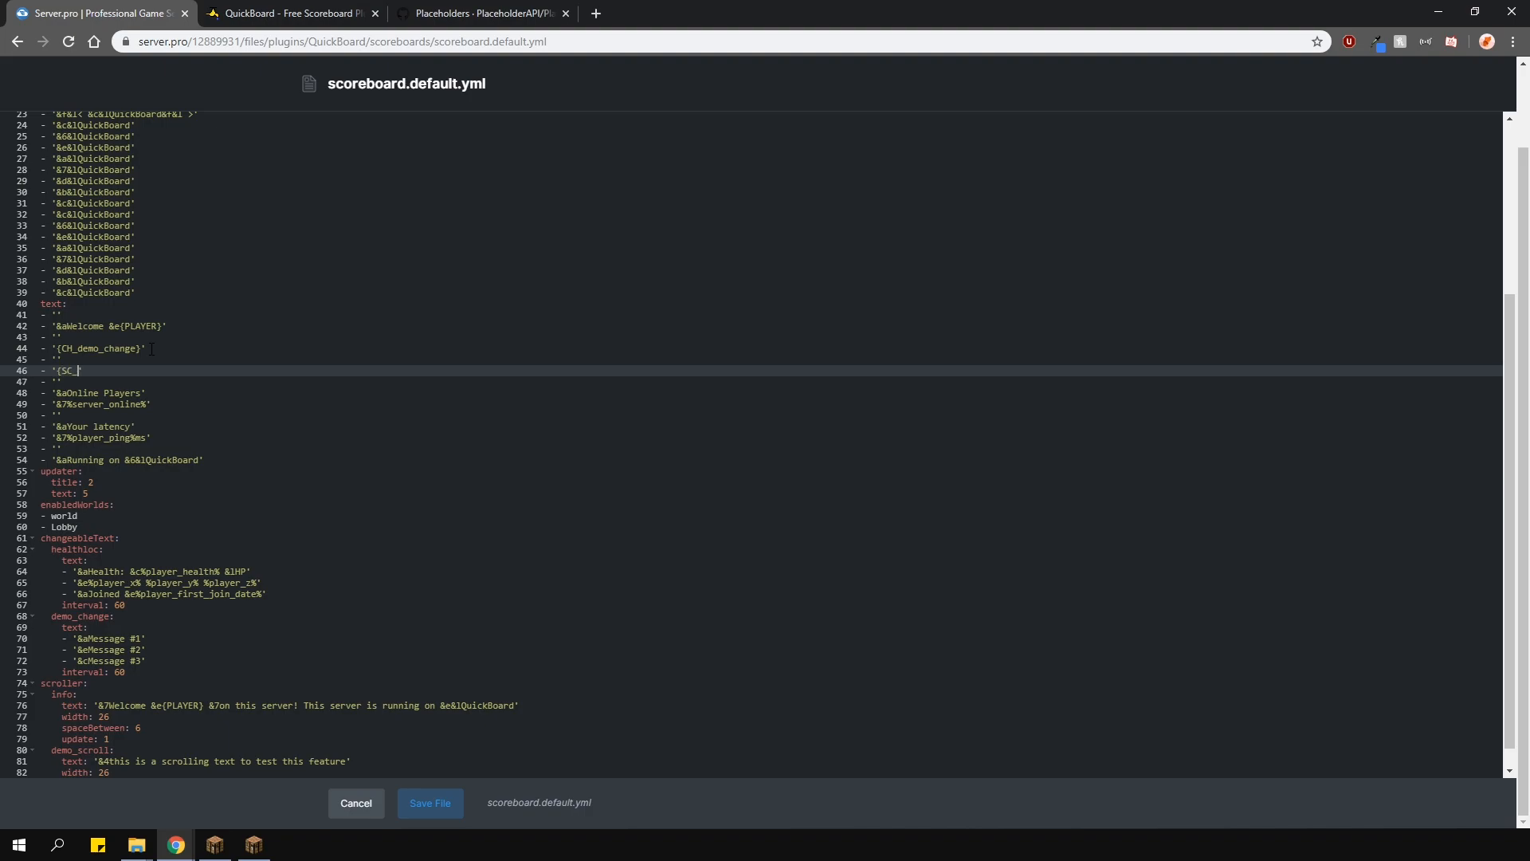
text(demo_scroll})
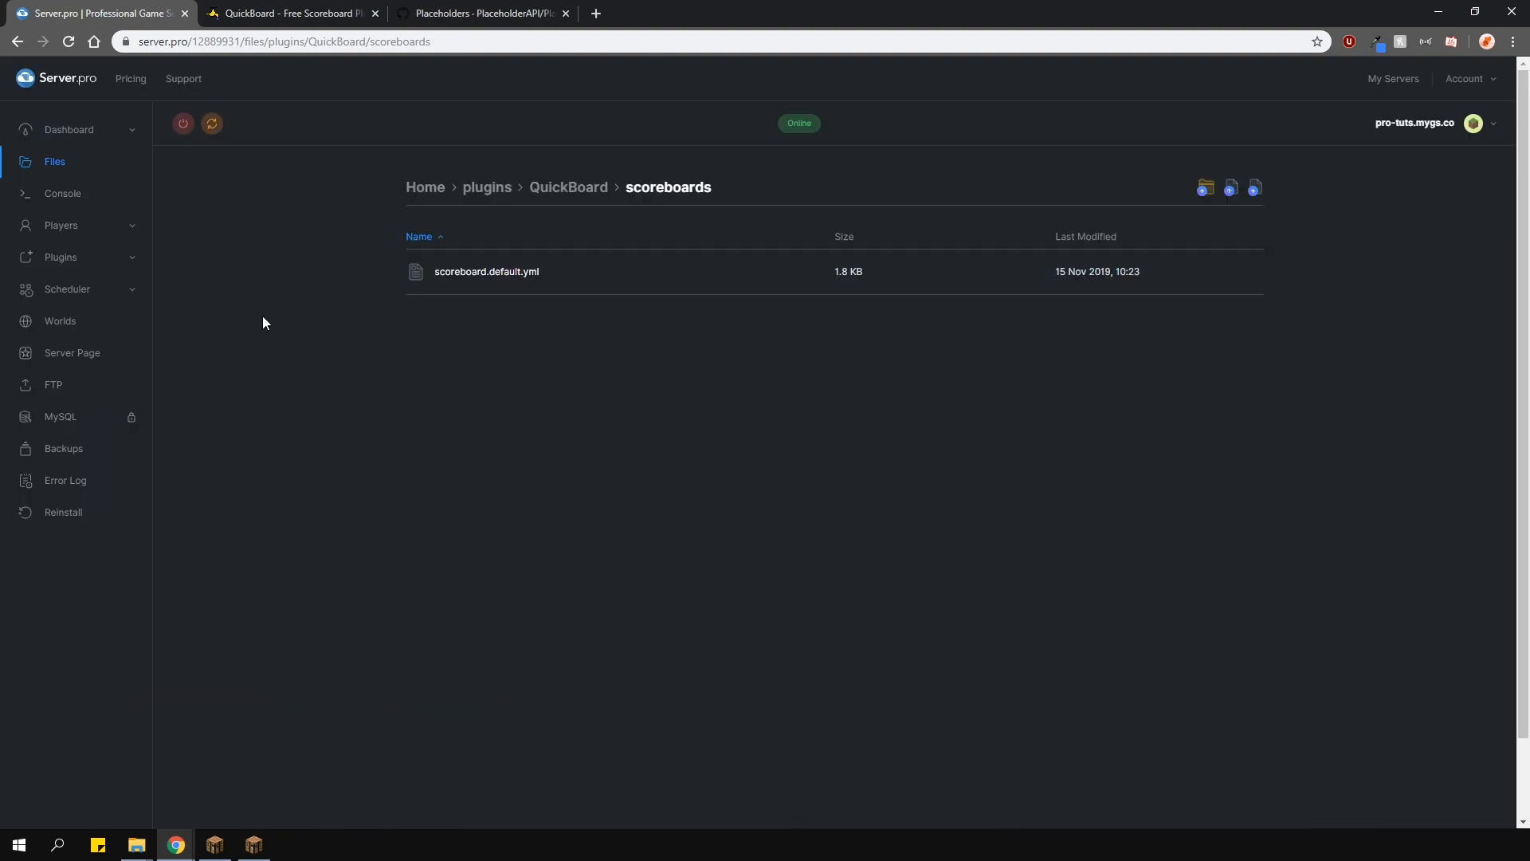
Reload QuickBoard in Minecraft to see the cycling and scrolling text, then reopen the file.
click(213, 844)
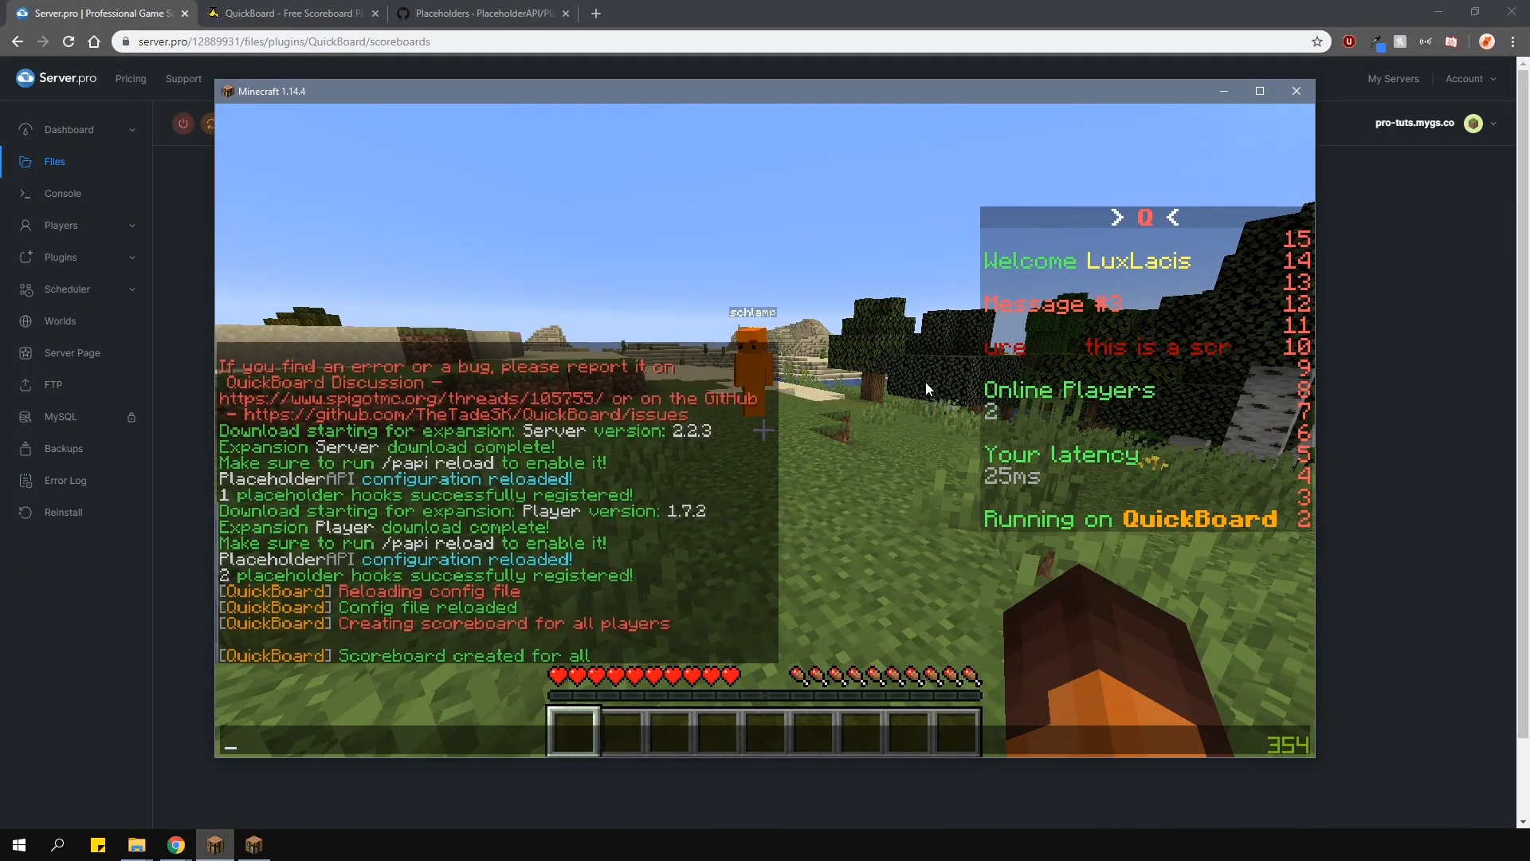
click(1295, 91)
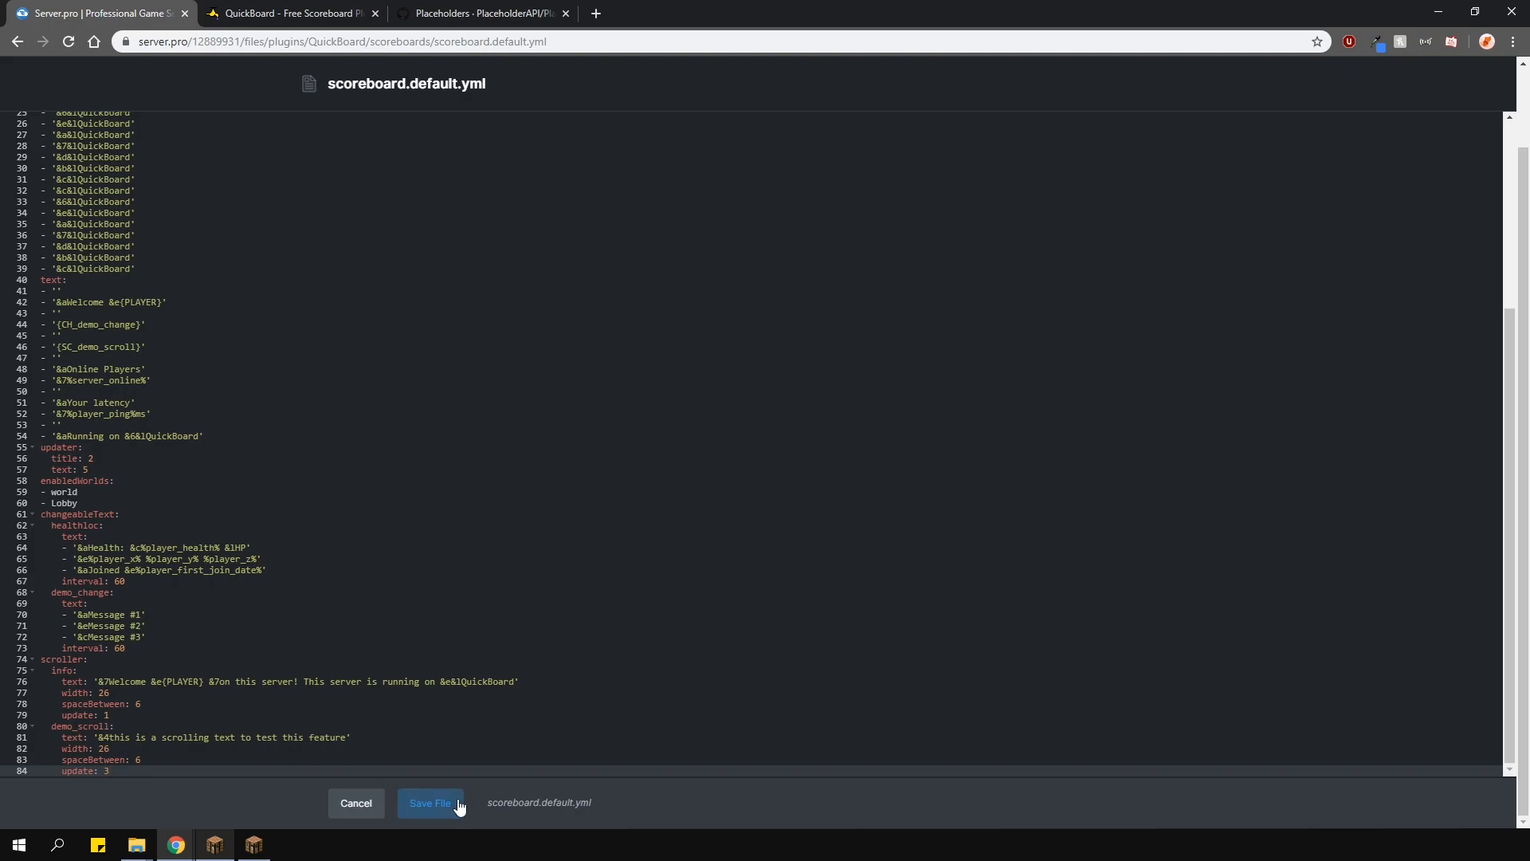
Save demo_scroll with update 3, reload in game for faster scrolling, and return to the file manager.
click(430, 802)
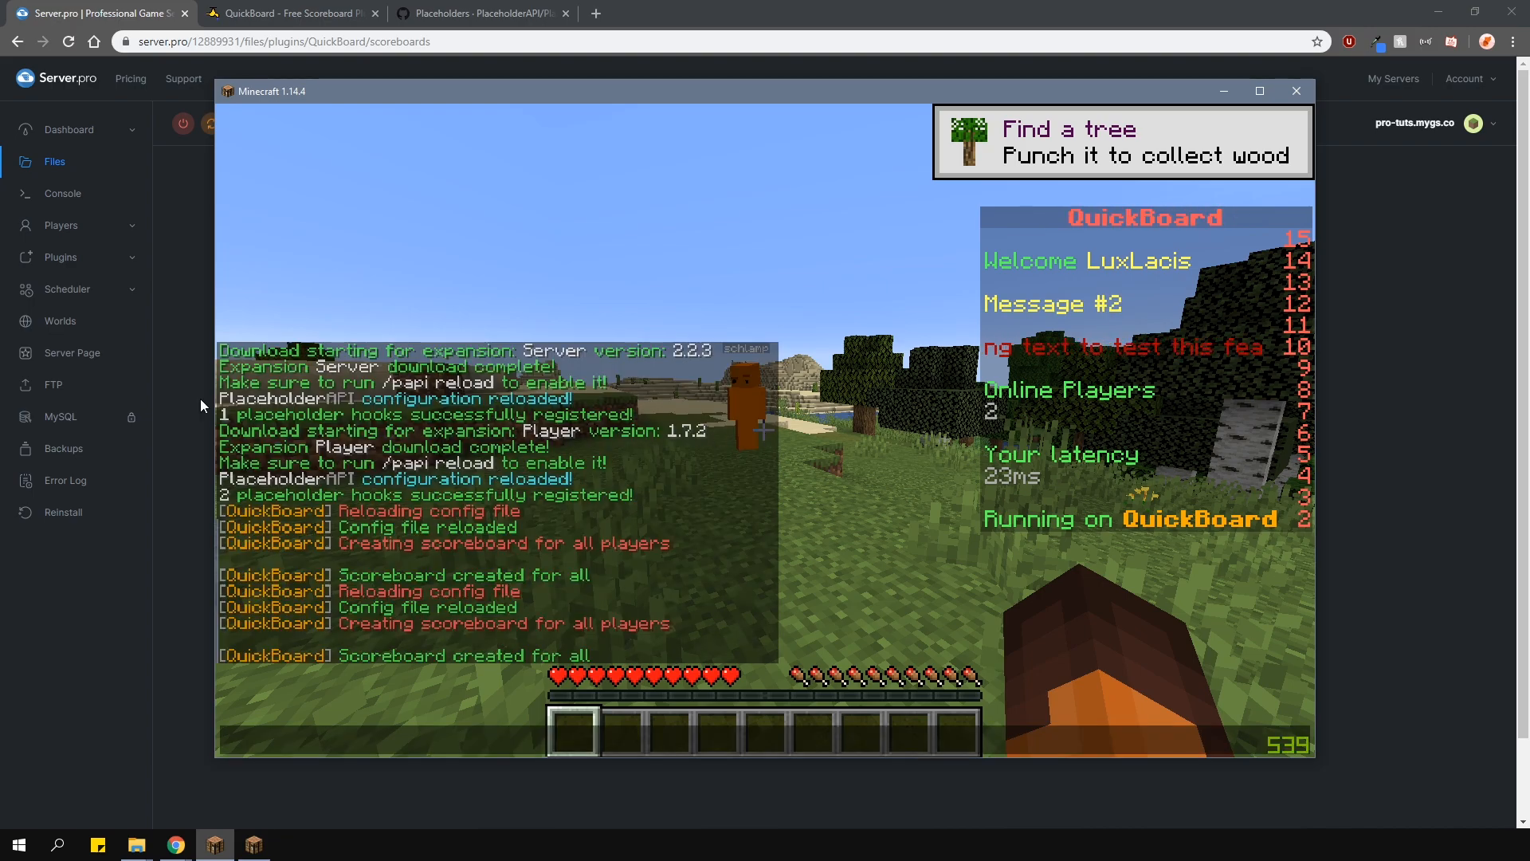
click(1296, 91)
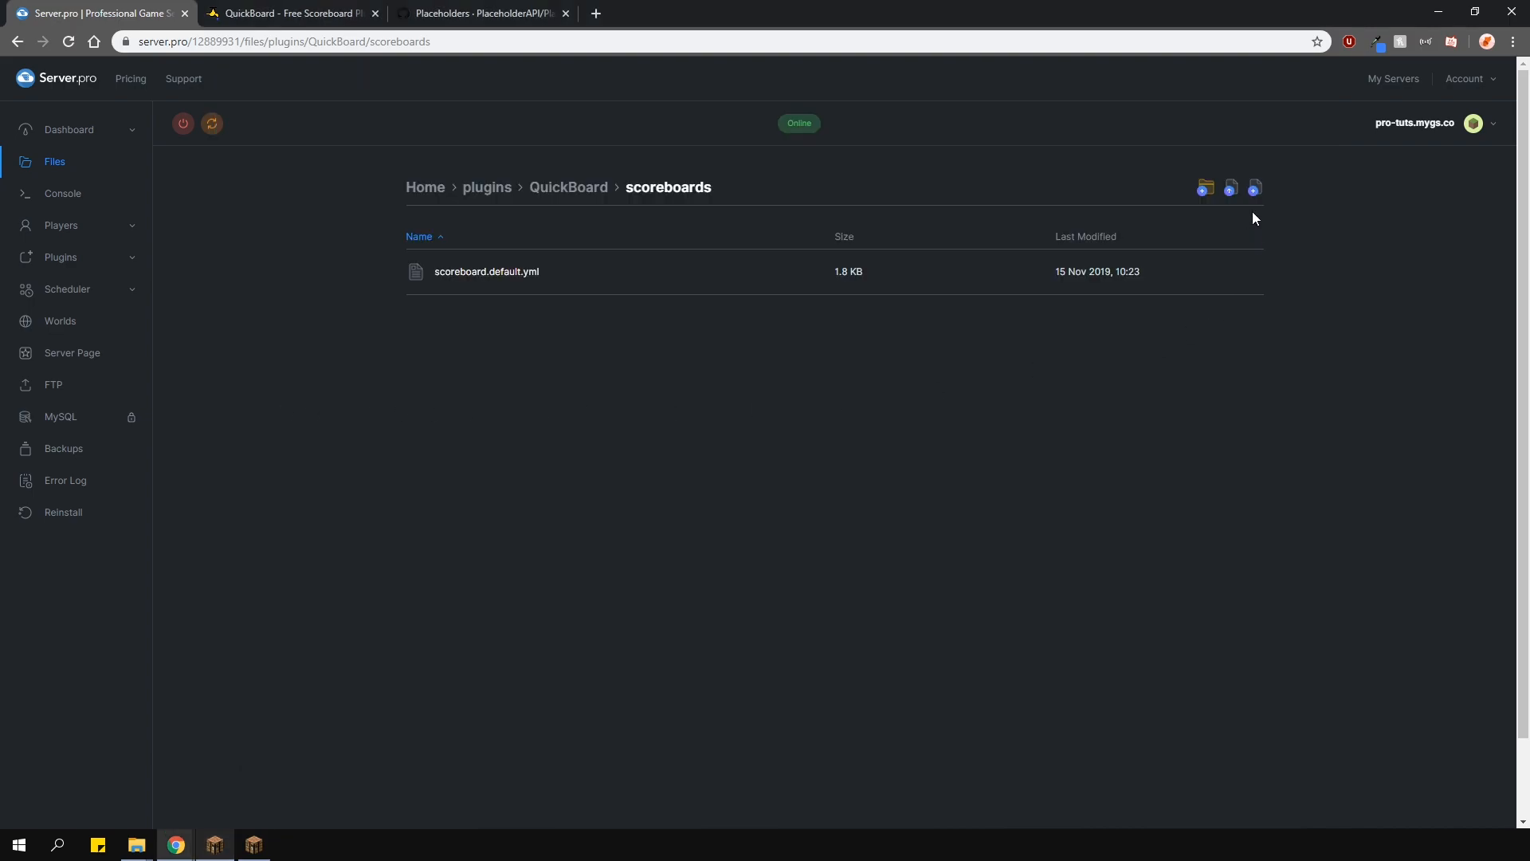
Create scoreboard.test.yml and fill it with the copied contents of scoreboard.default.yml.
click(1254, 187)
text(scoreboard)
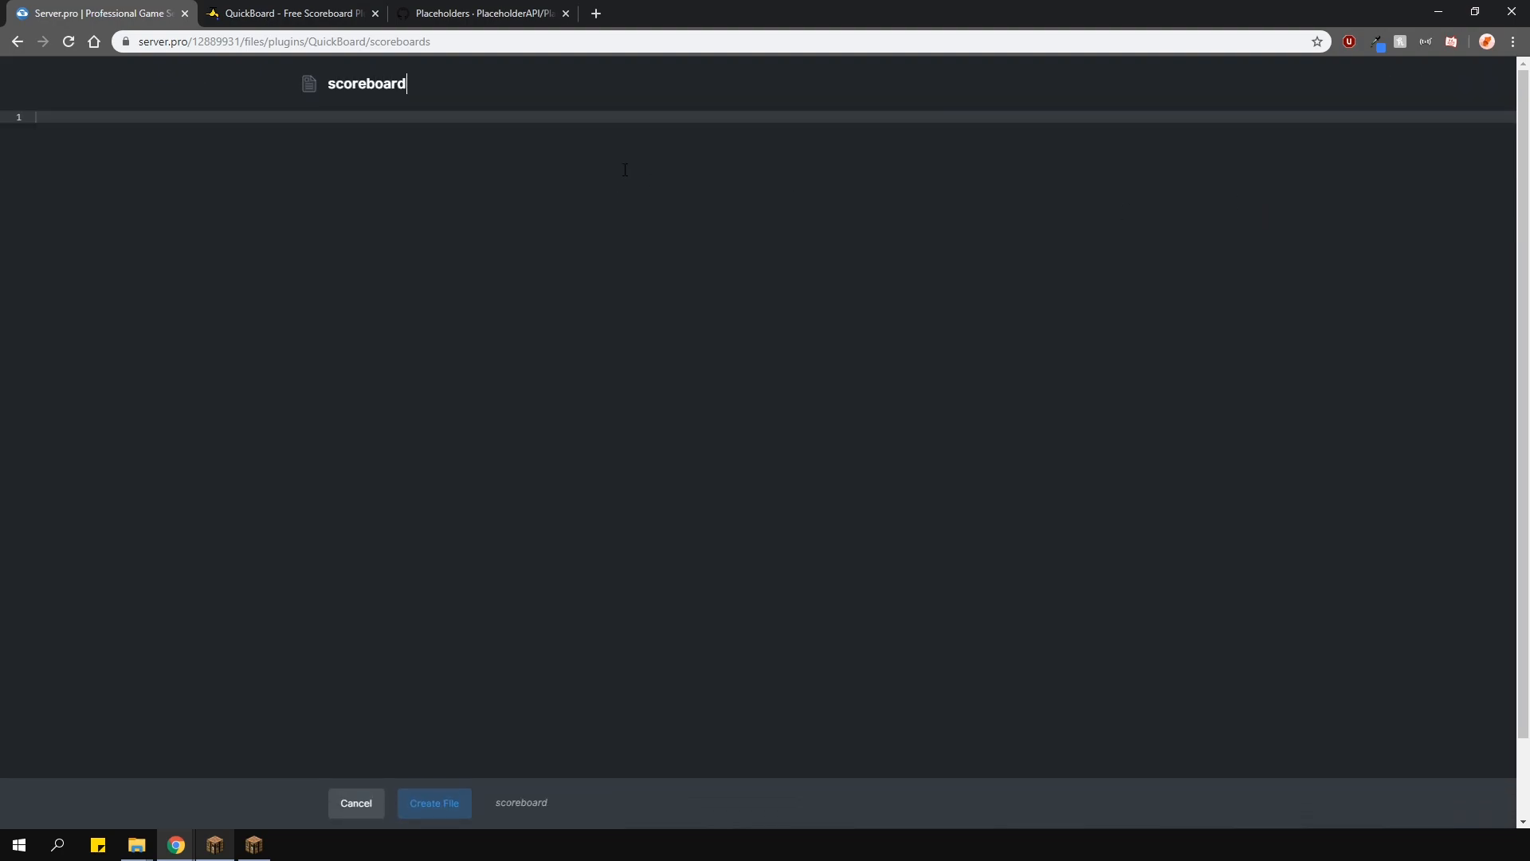
text(.test.yml)
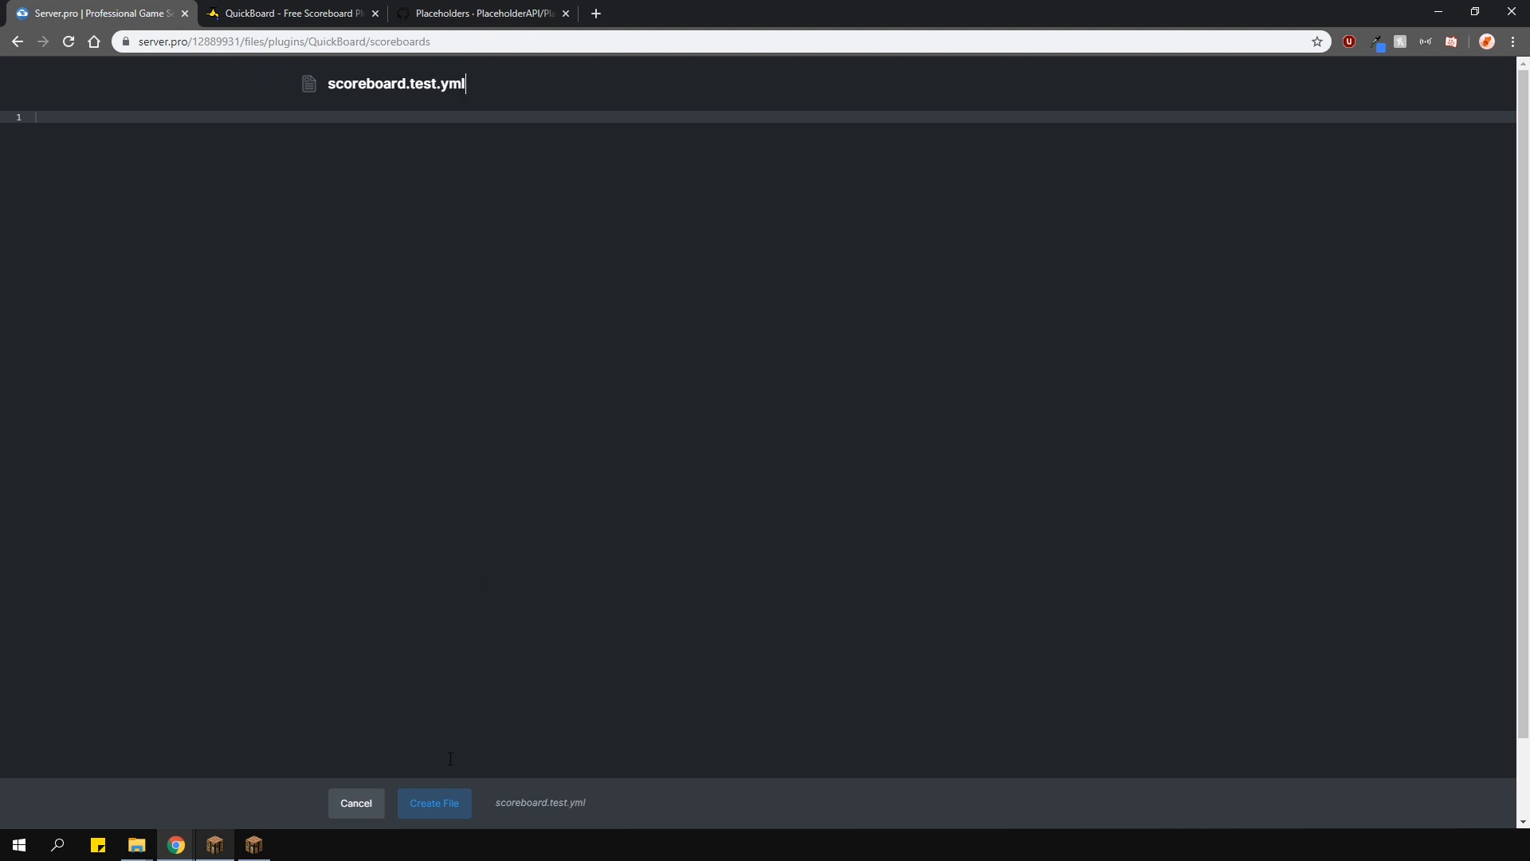
click(433, 802)
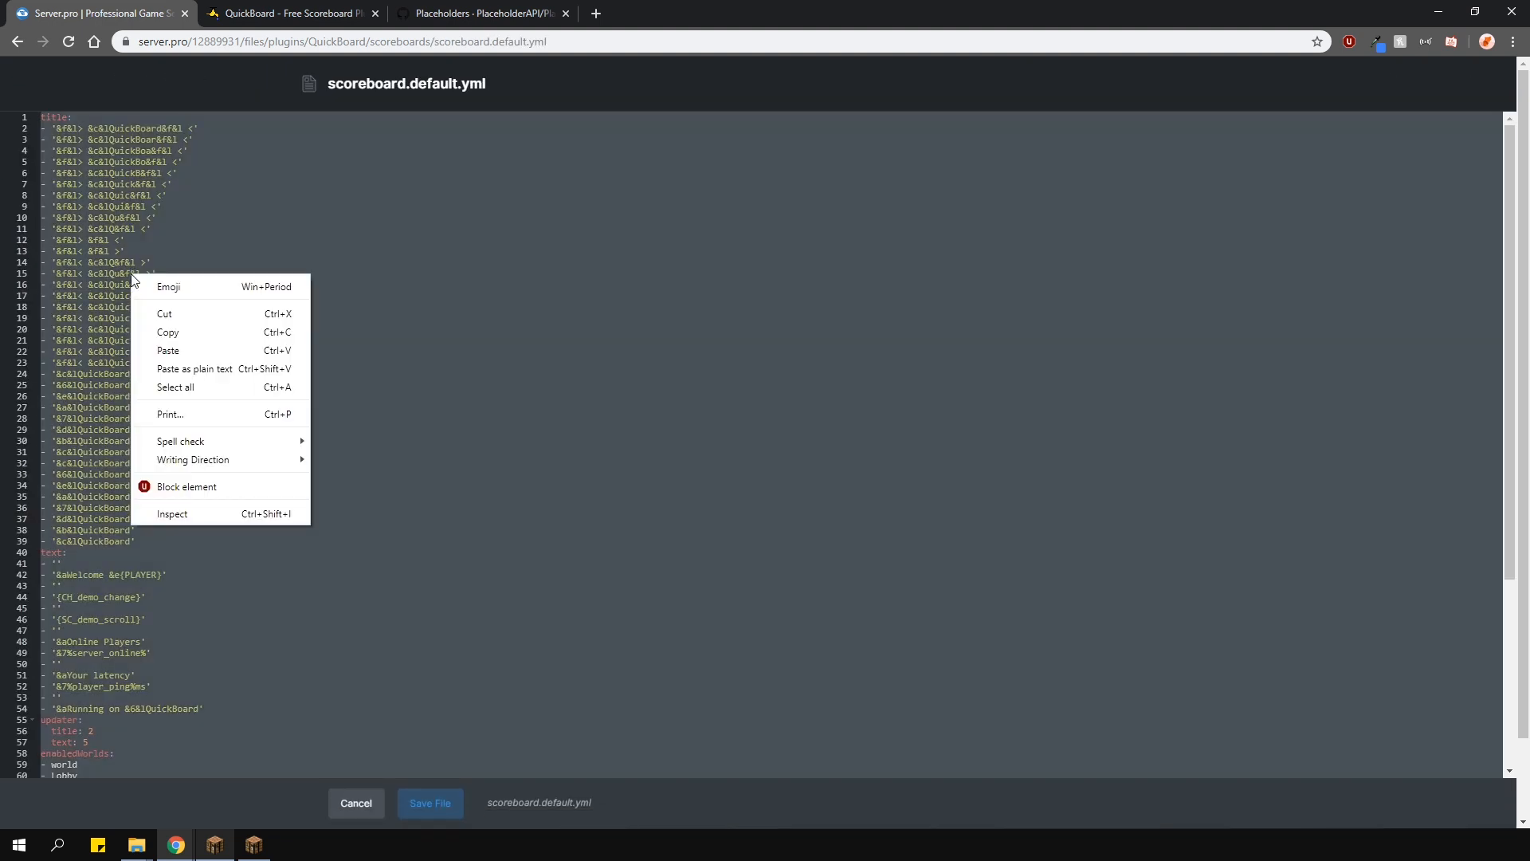
click(356, 803)
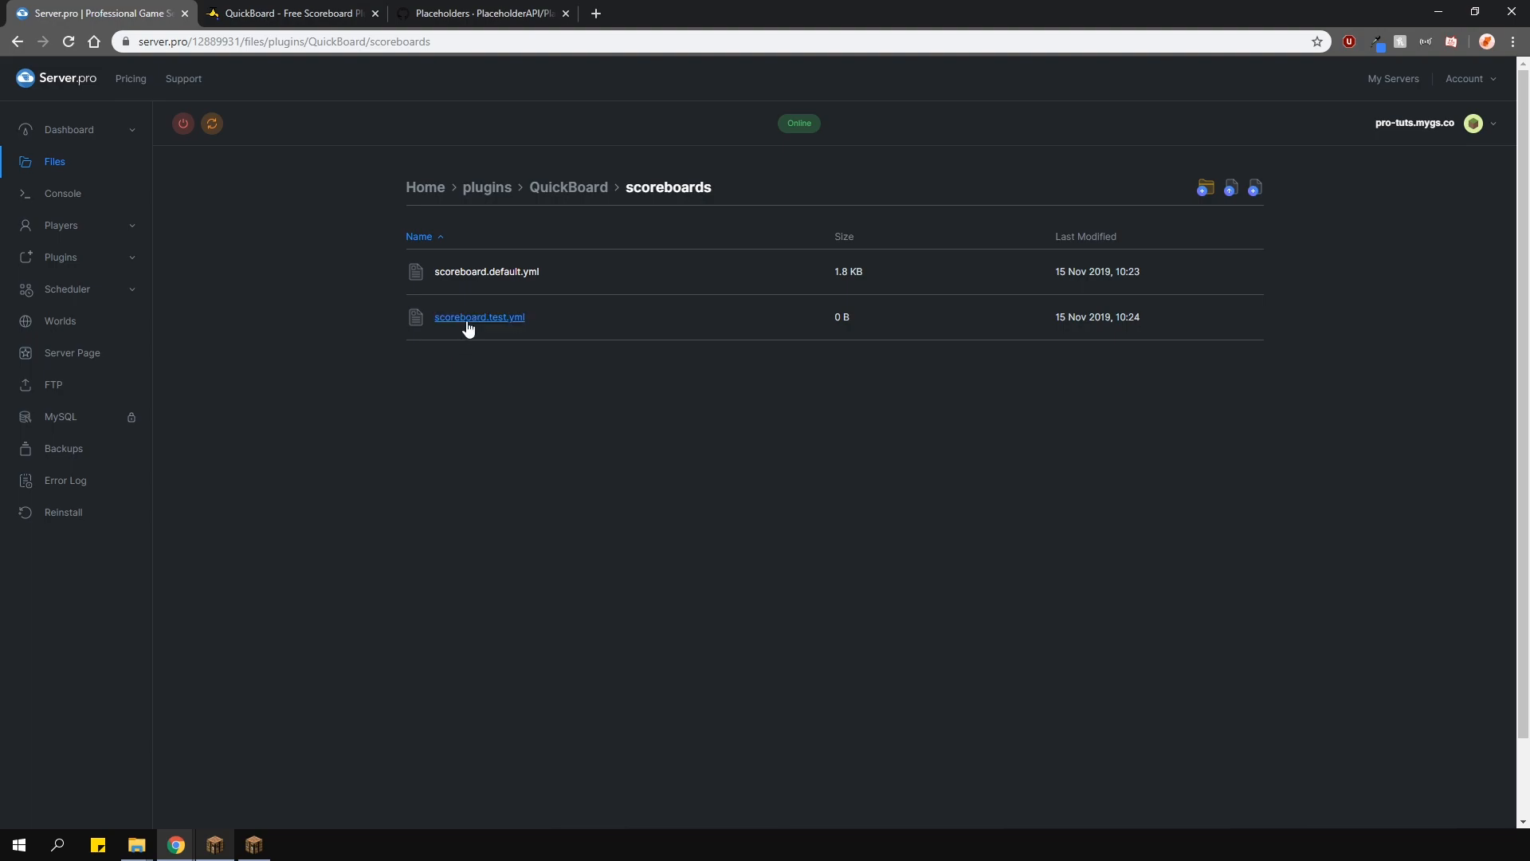
click(478, 316)
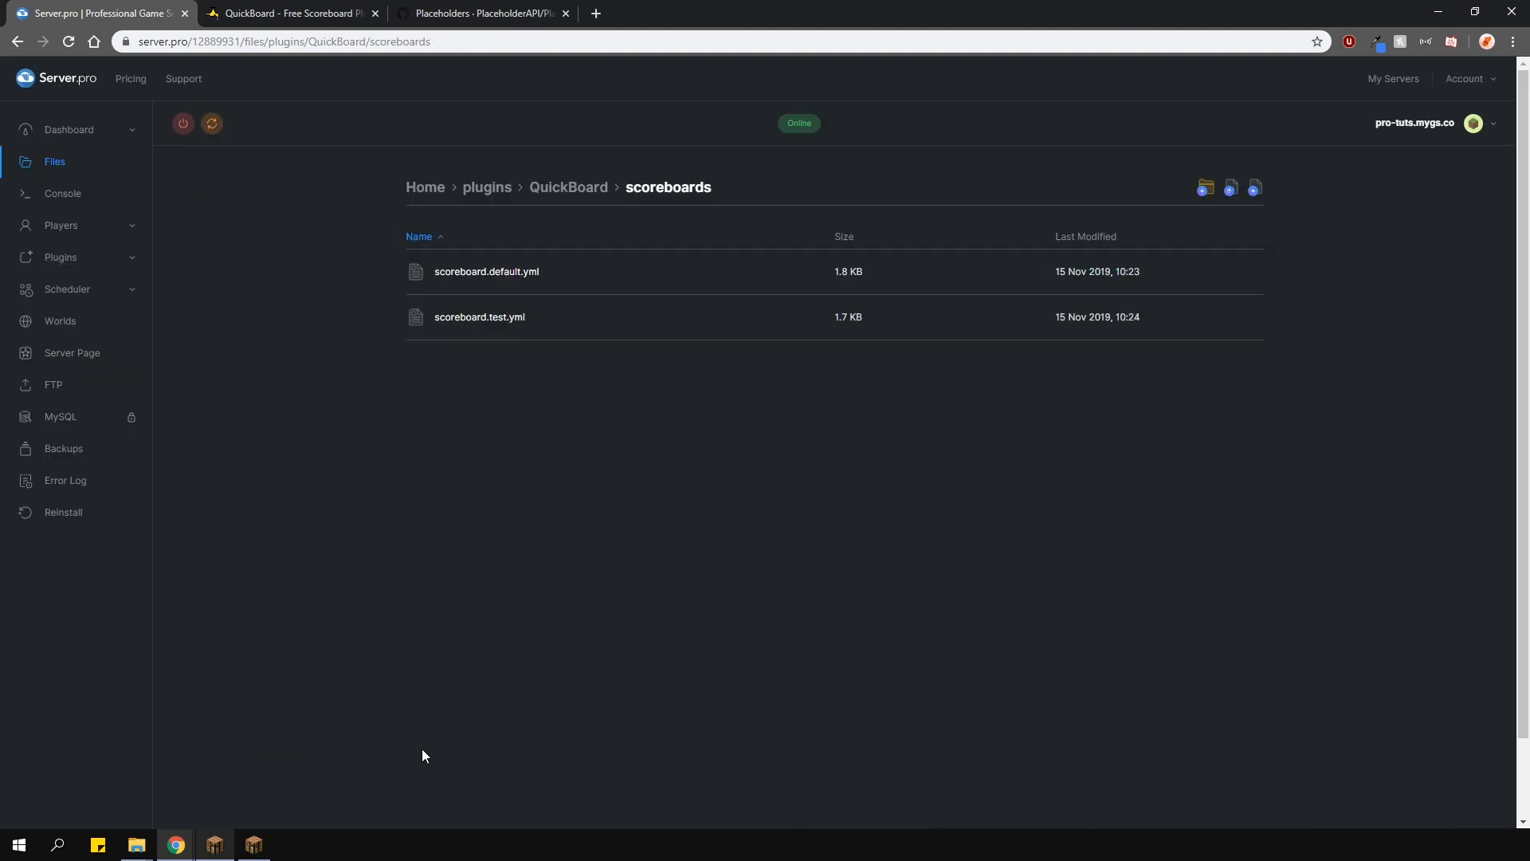
Run /qb reload and /lp editor in-game, then confirm the web editor link to reach the default group.
click(213, 844)
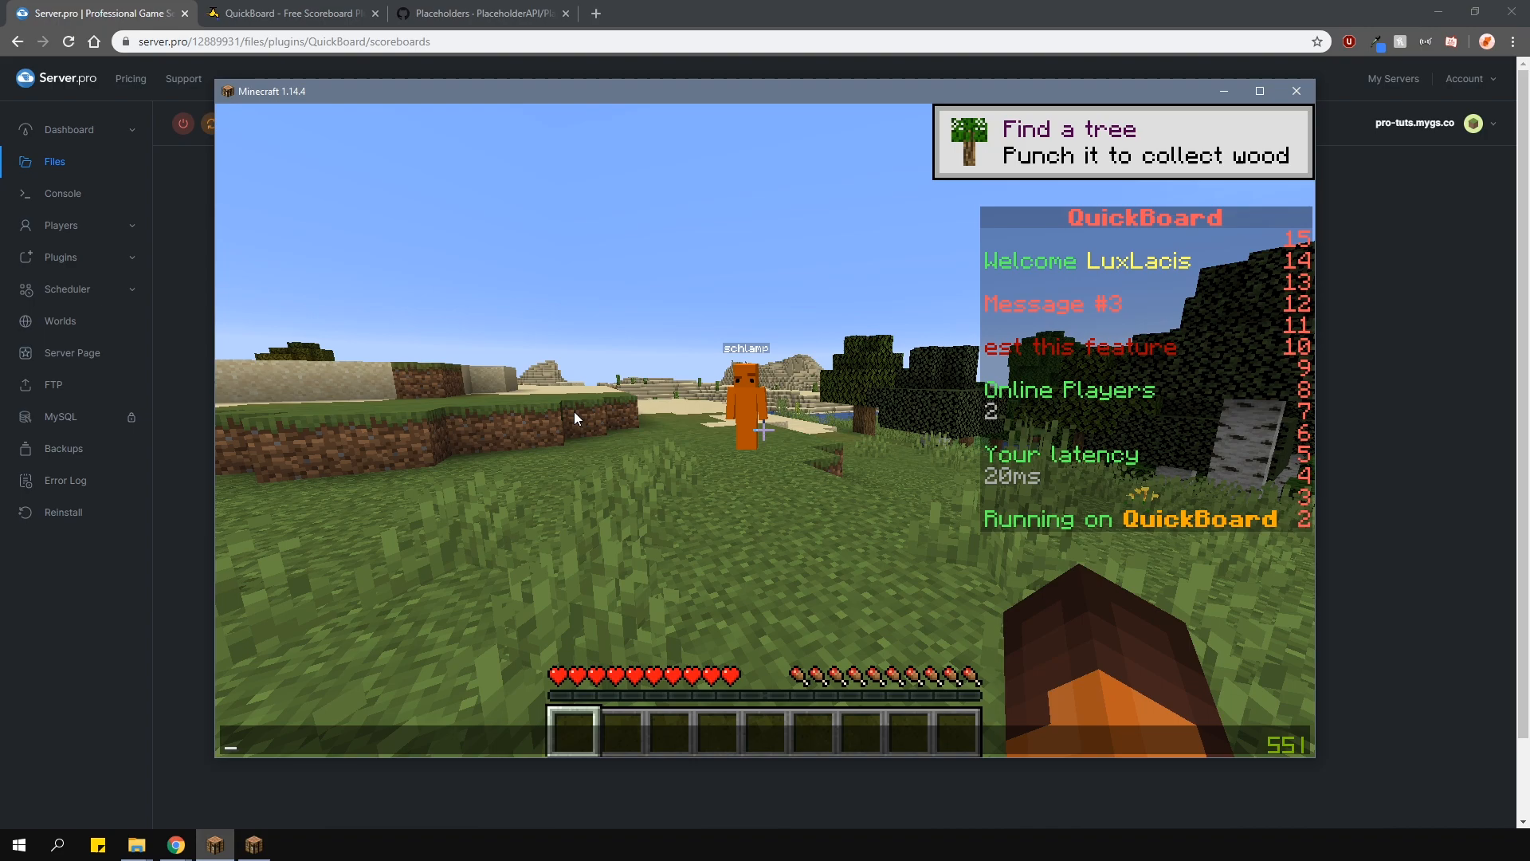
text(/qb rel)
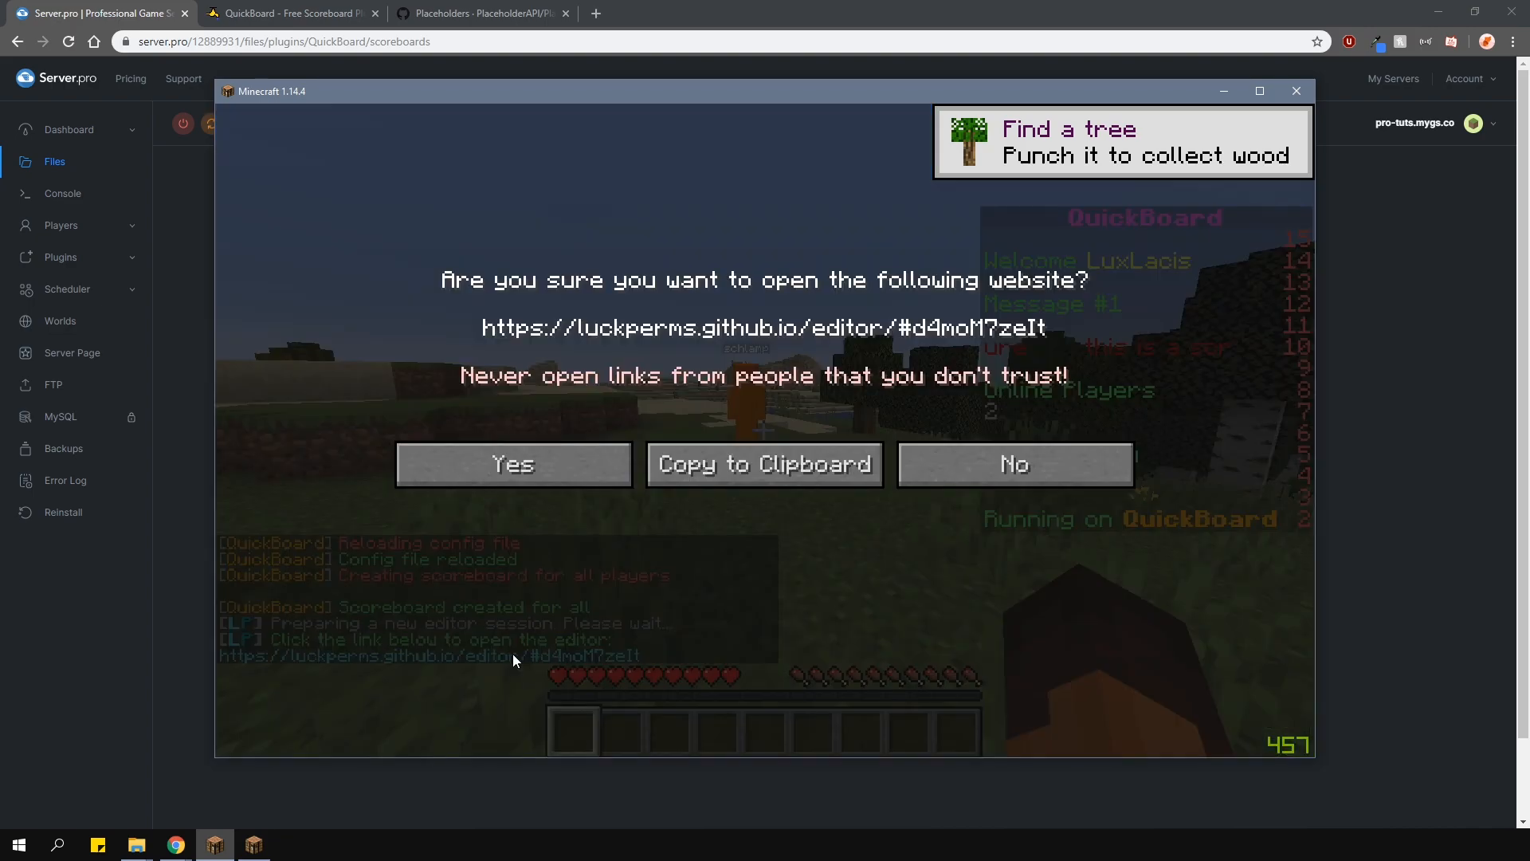
click(512, 464)
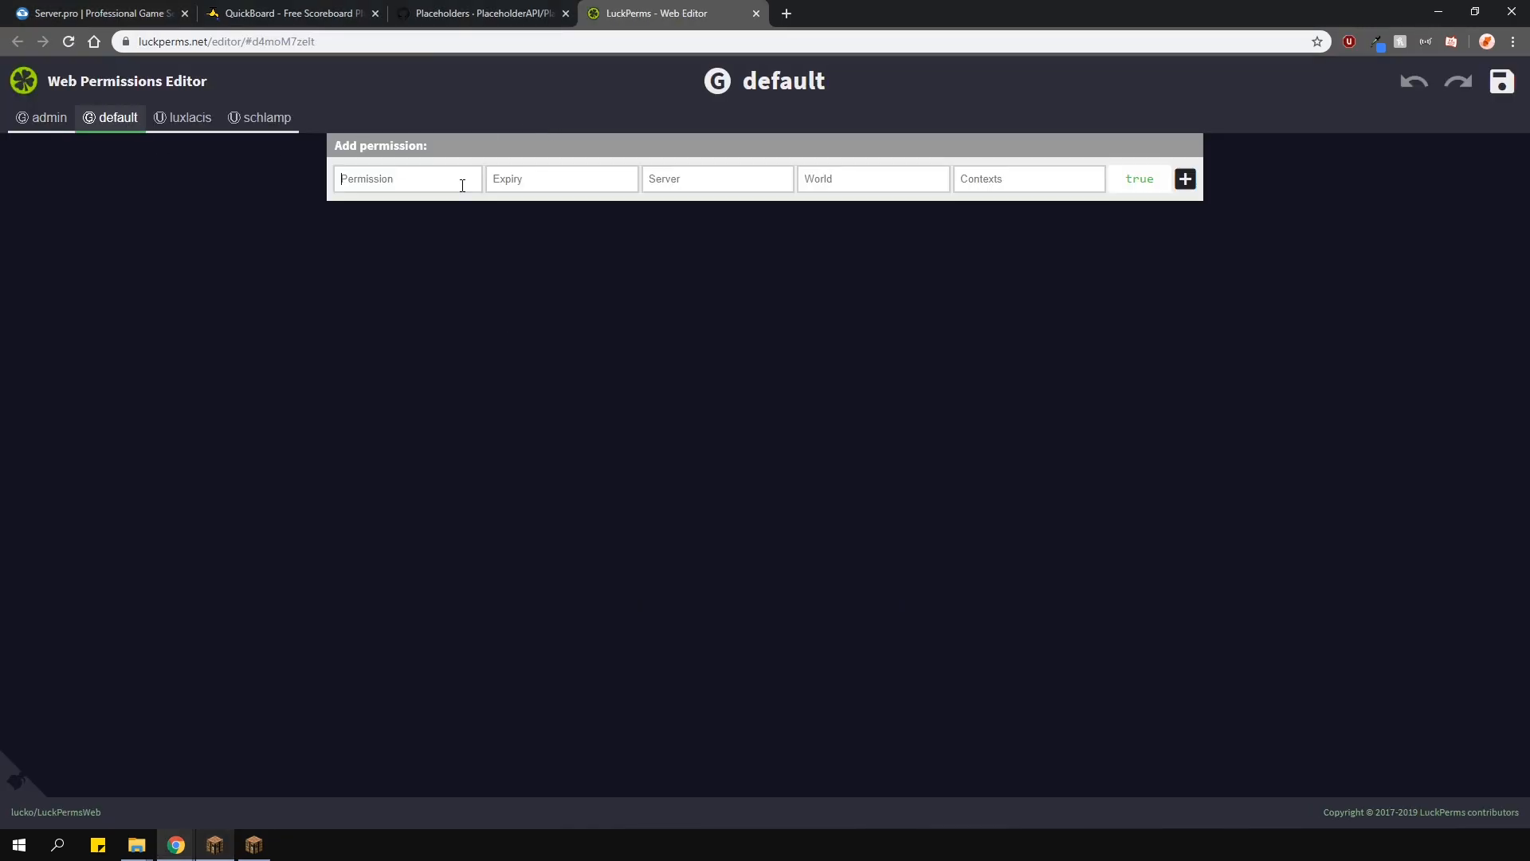
Add scoreboard.test as true to the default group, save the changes, and return to the game.
text(scoreboard.test)
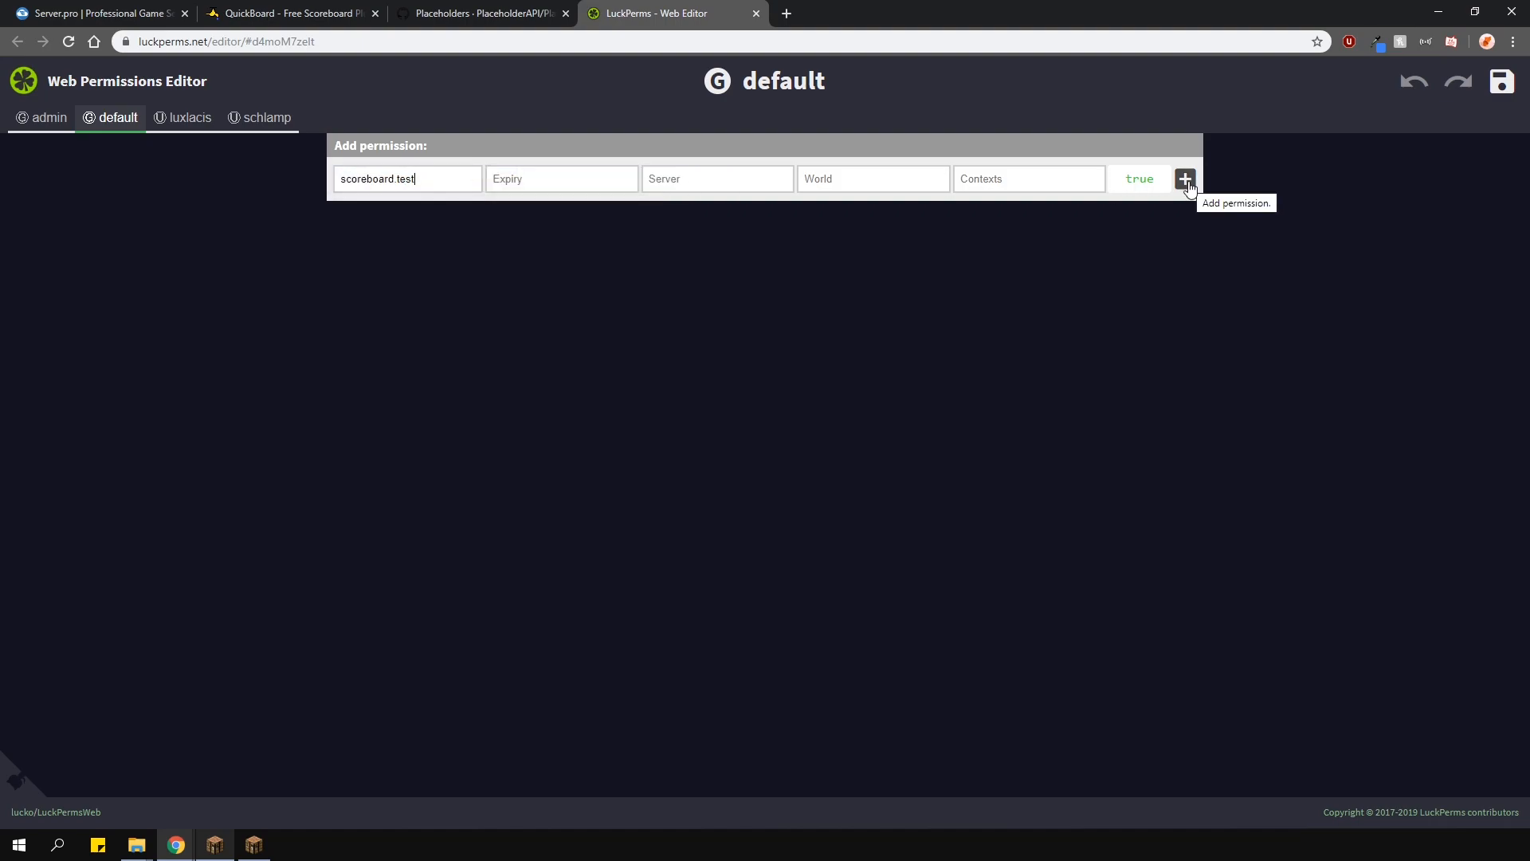
click(97, 13)
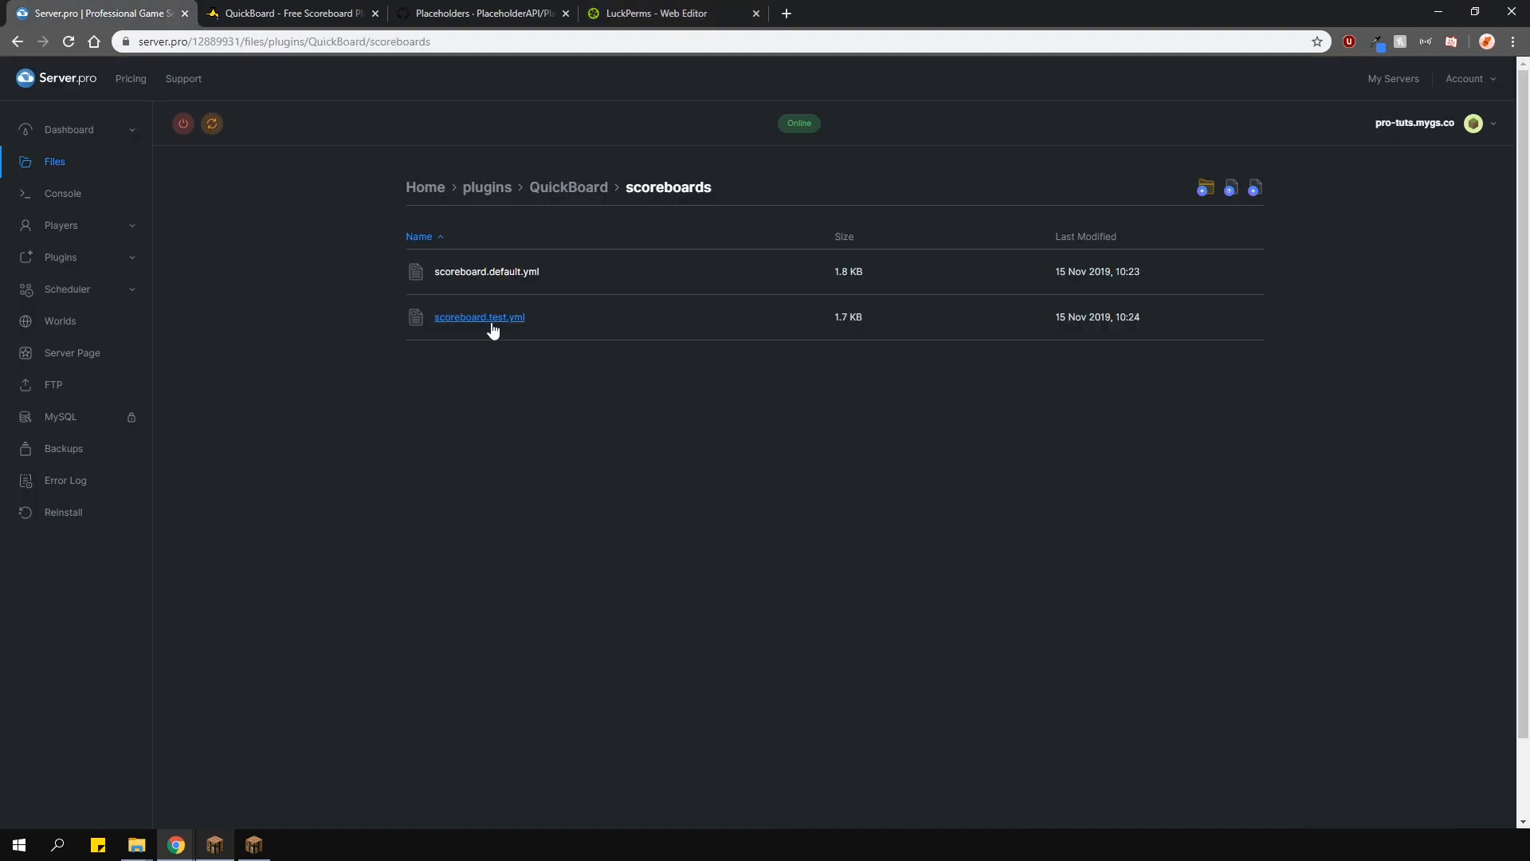
click(673, 13)
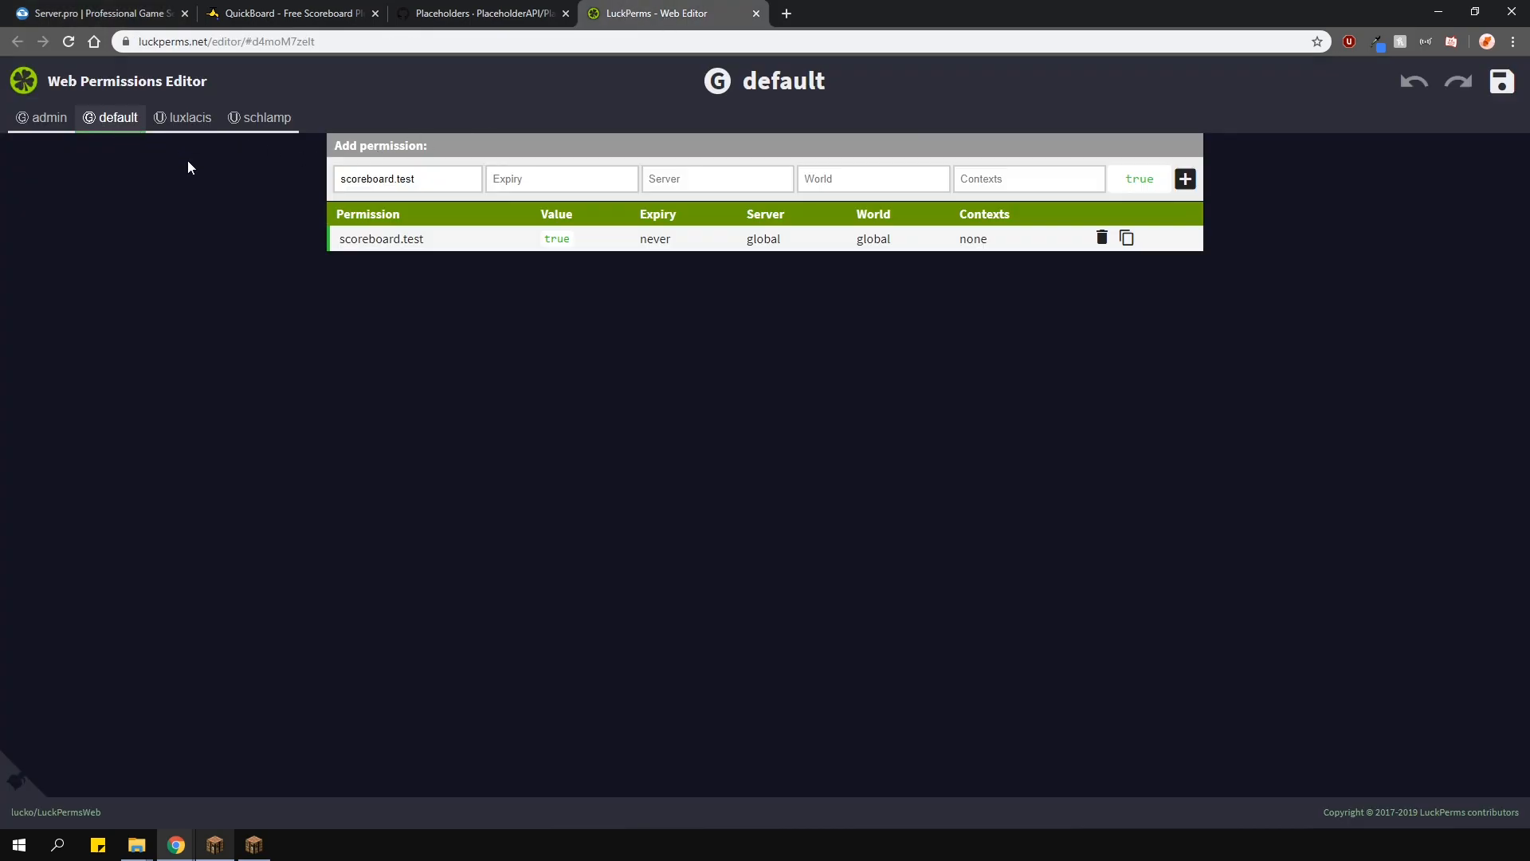
click(1500, 81)
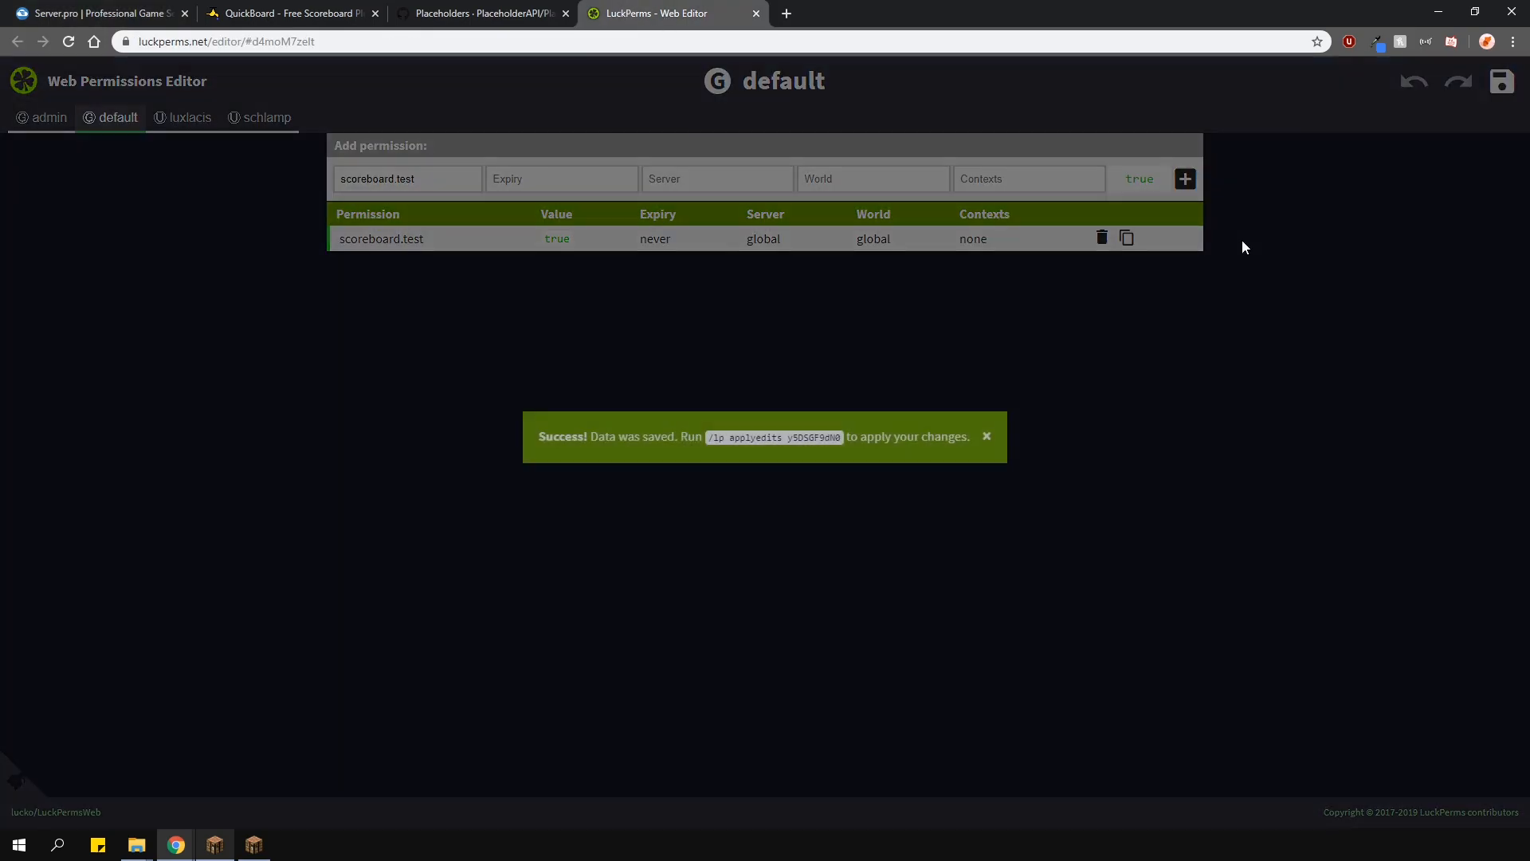
click(213, 844)
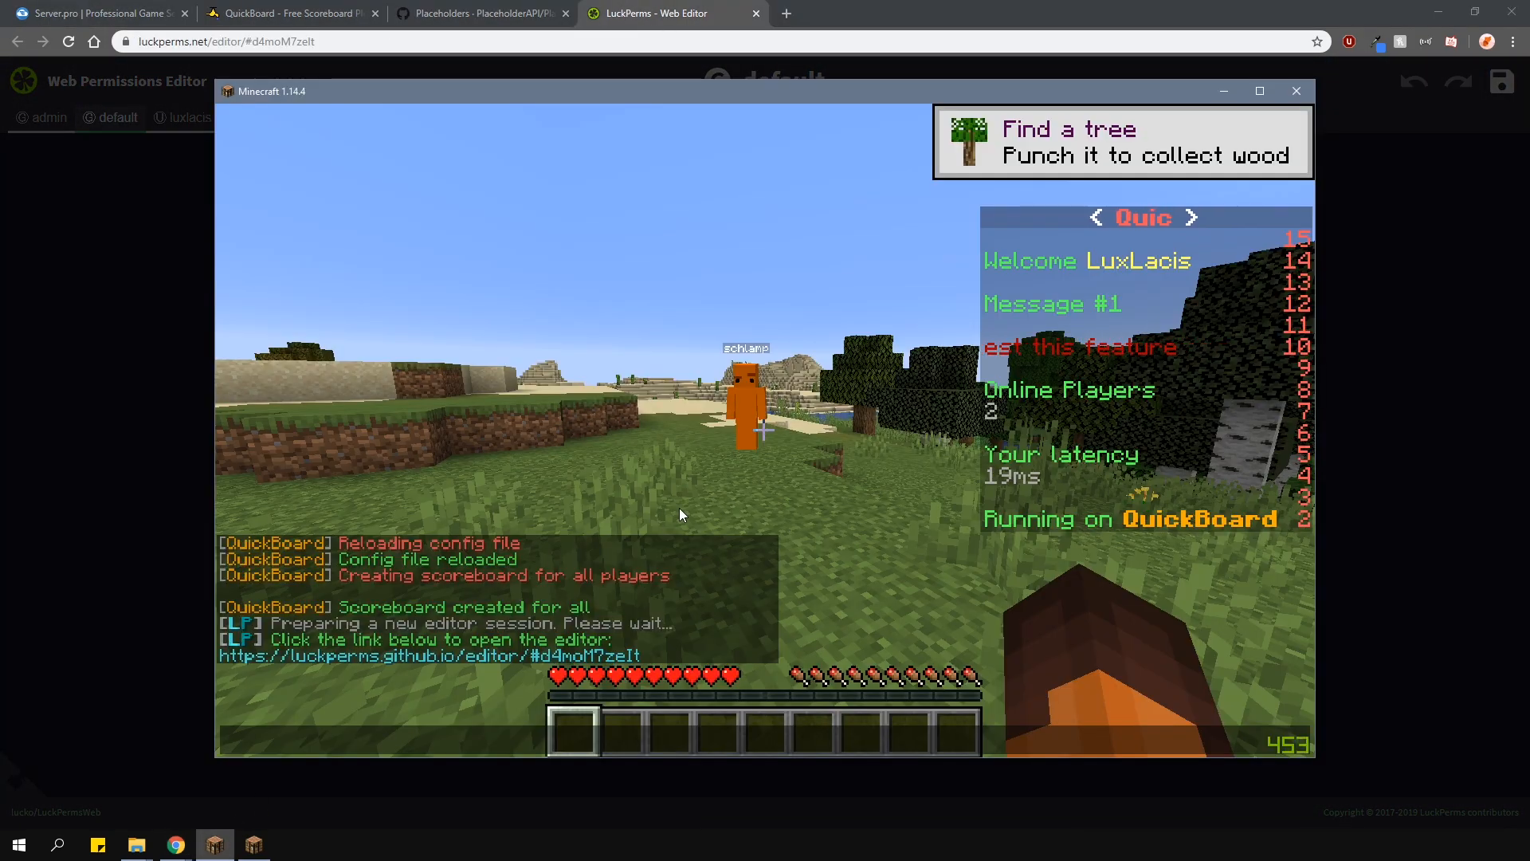